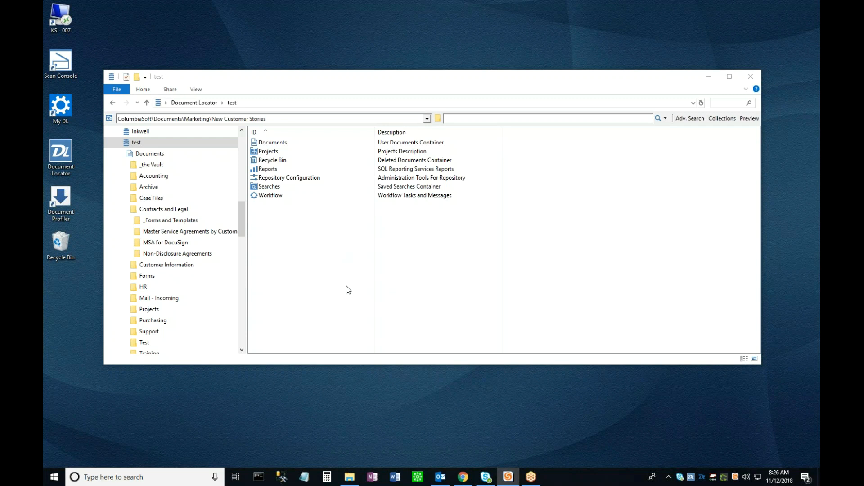
pyautogui.moveTo(338, 287)
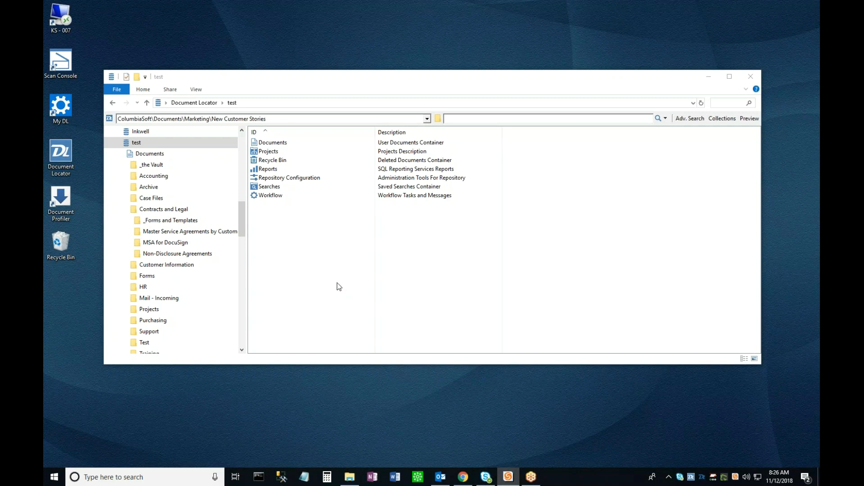
pyautogui.moveTo(256, 271)
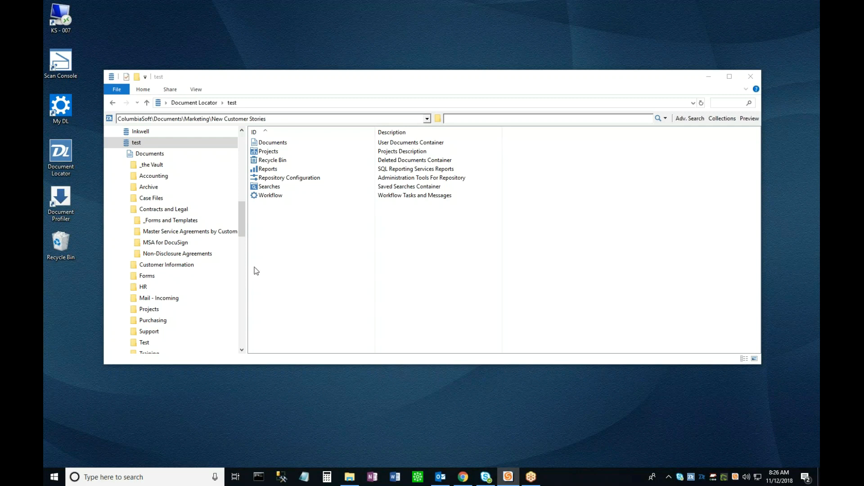
# - Open the MSA for DocuSign folder under Documents > Contracts and Legal
pyautogui.click(165, 242)
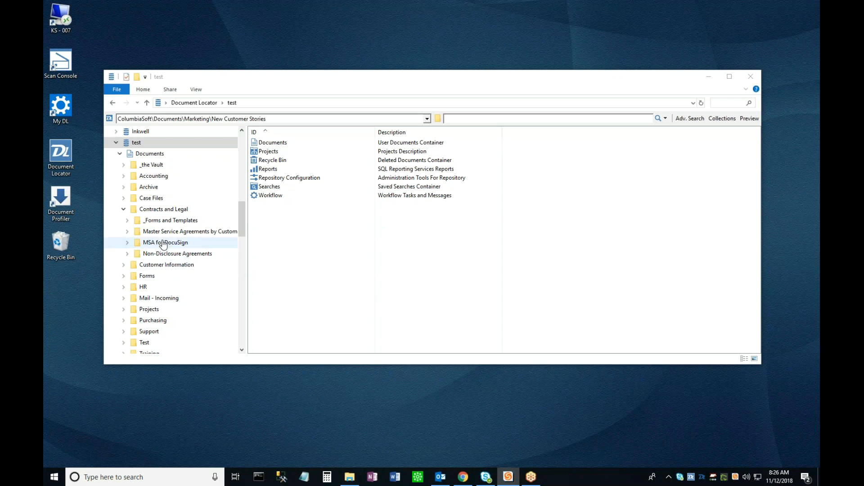
pyautogui.click(164, 243)
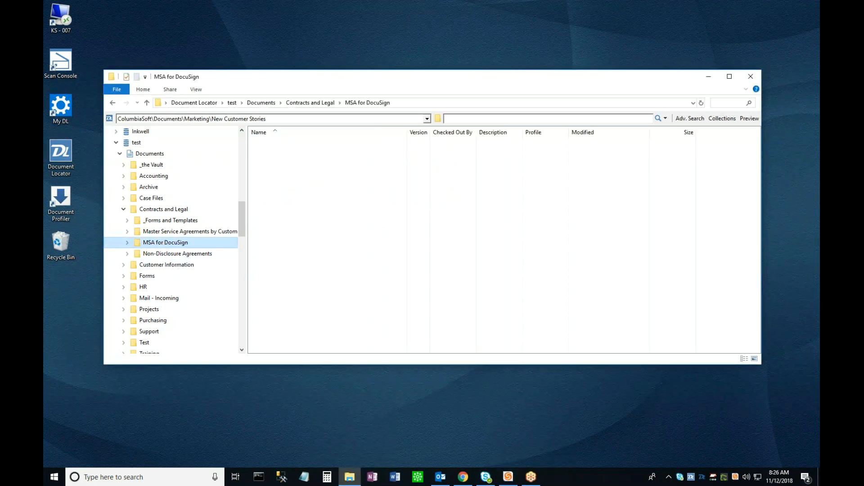
pyautogui.moveTo(199, 290)
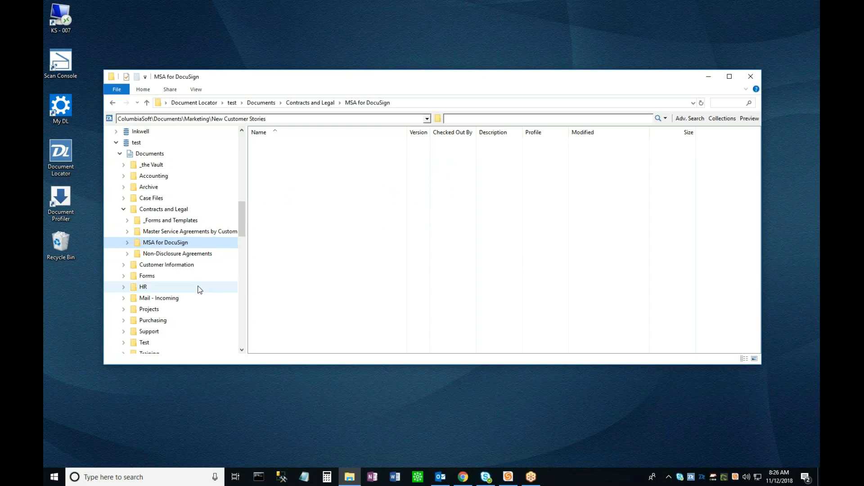
pyautogui.moveTo(302, 307)
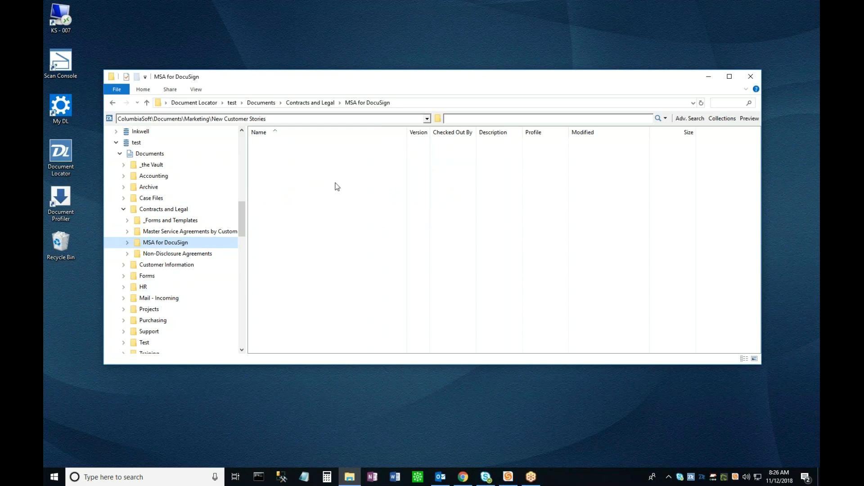
# - Bring up the actions menu in the empty MSA for DocuSign folder's file list
pyautogui.rightClick(312, 189)
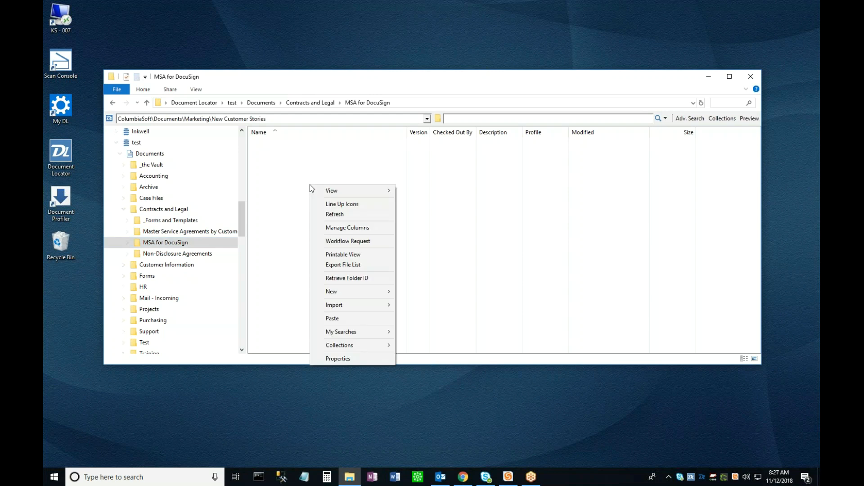
pyautogui.moveTo(354, 291)
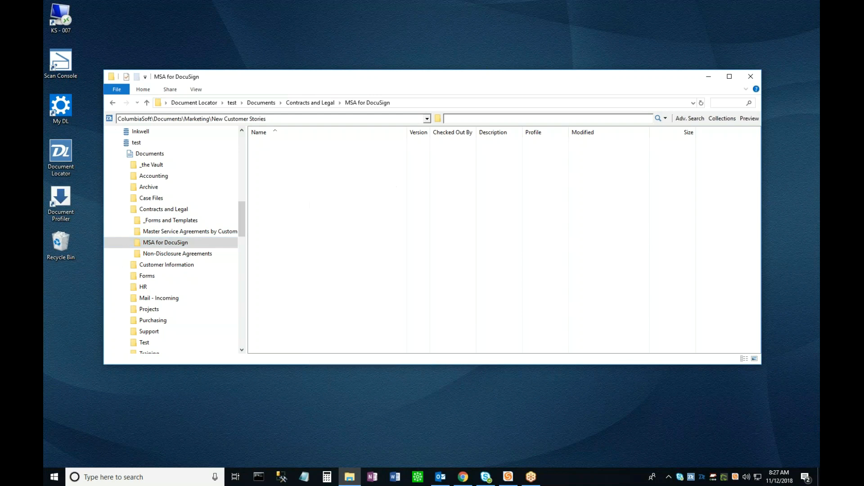
pyautogui.moveTo(433, 306)
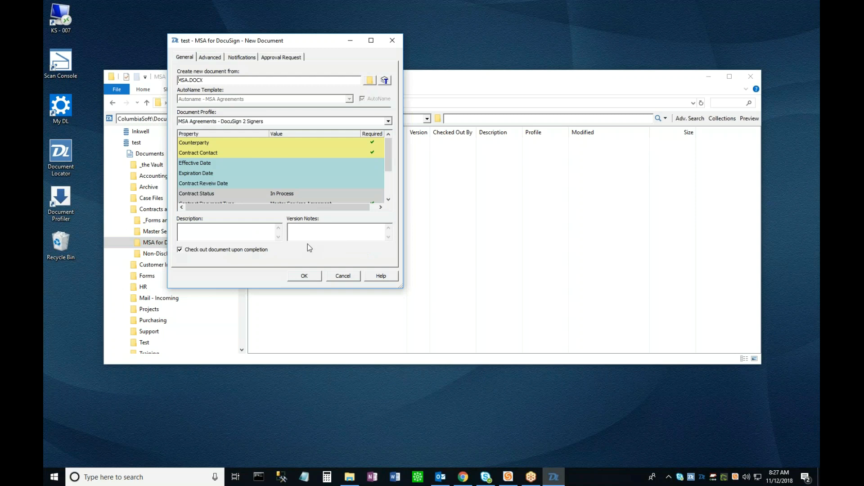
pyautogui.moveTo(231, 154)
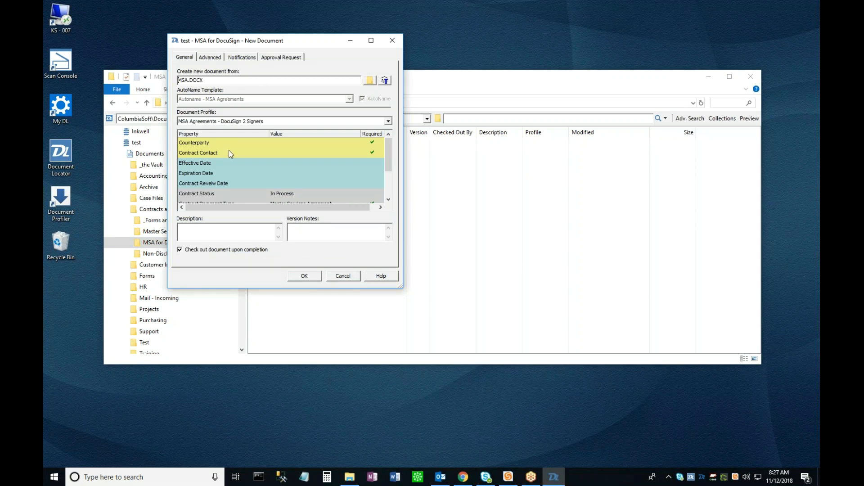
pyautogui.moveTo(274, 121)
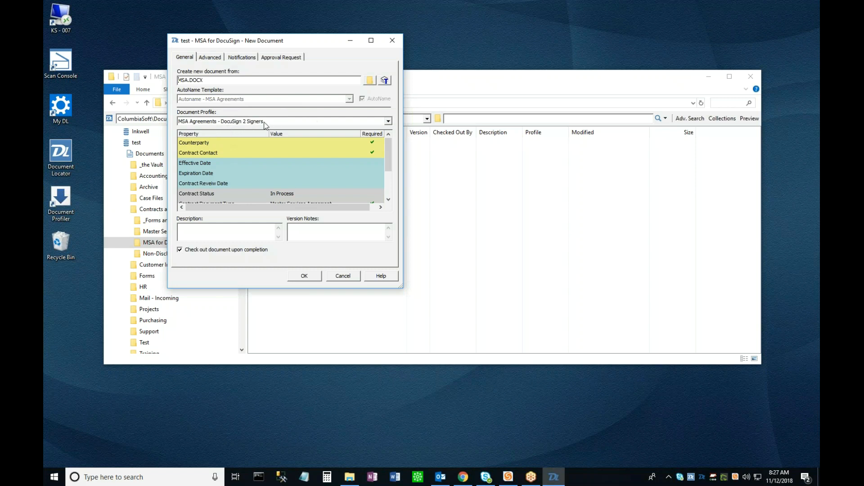
pyautogui.moveTo(303, 152)
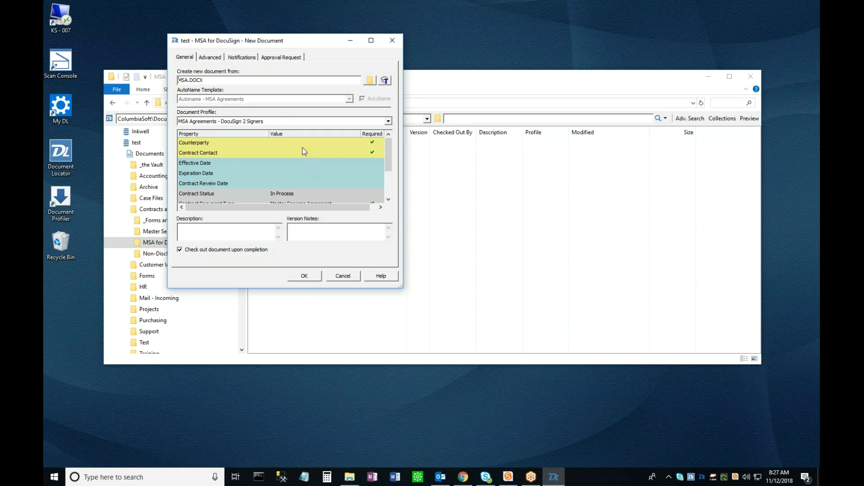
pyautogui.moveTo(328, 161)
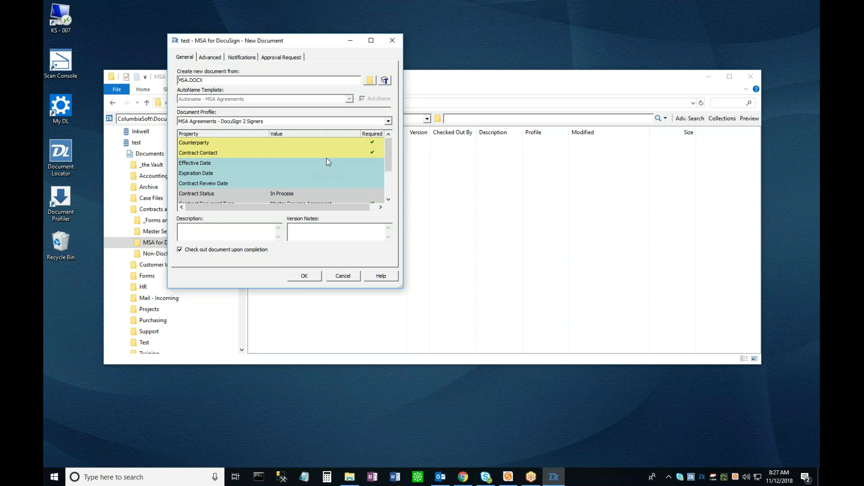
# - Set the counterparty to Shipley Designs and start entering the contract contact
pyautogui.click(314, 143)
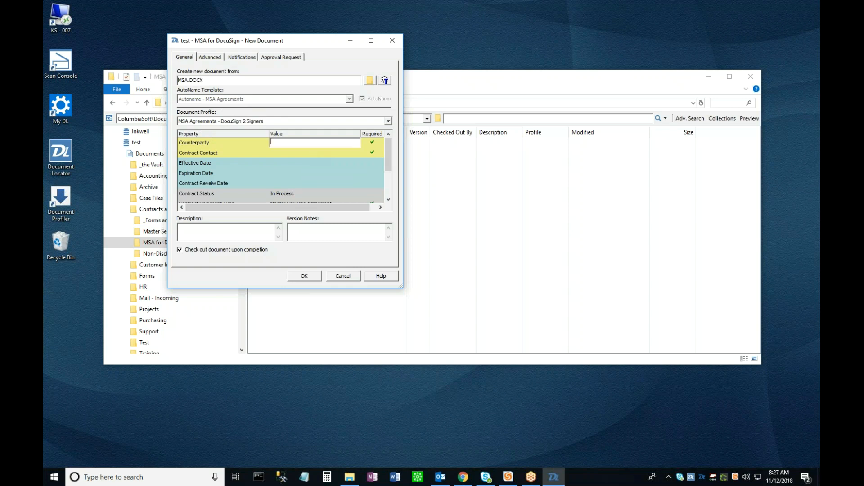
pyautogui.write('Shipo')
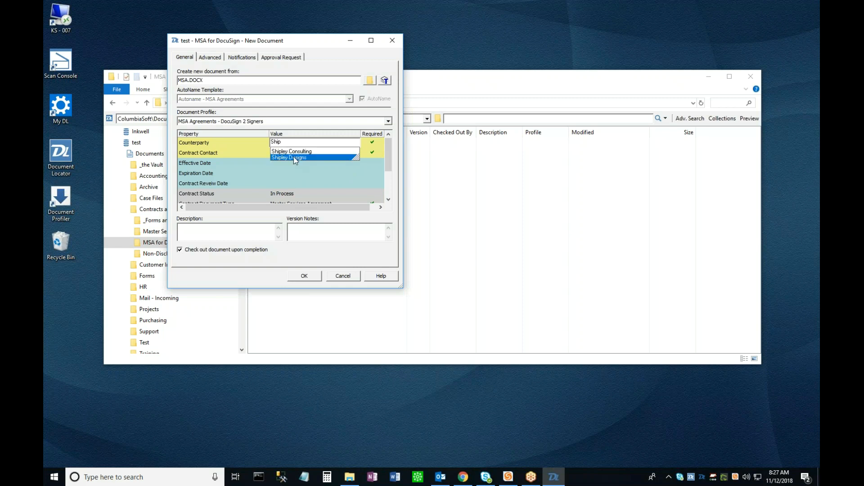
pyautogui.click(289, 157)
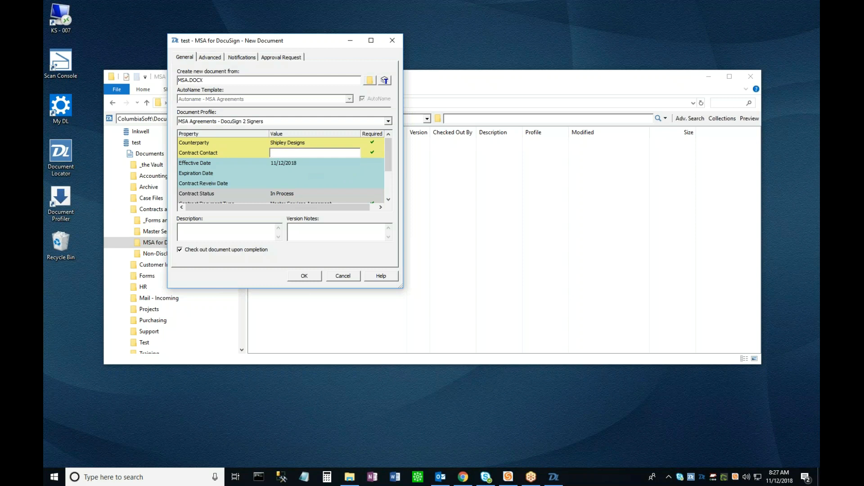
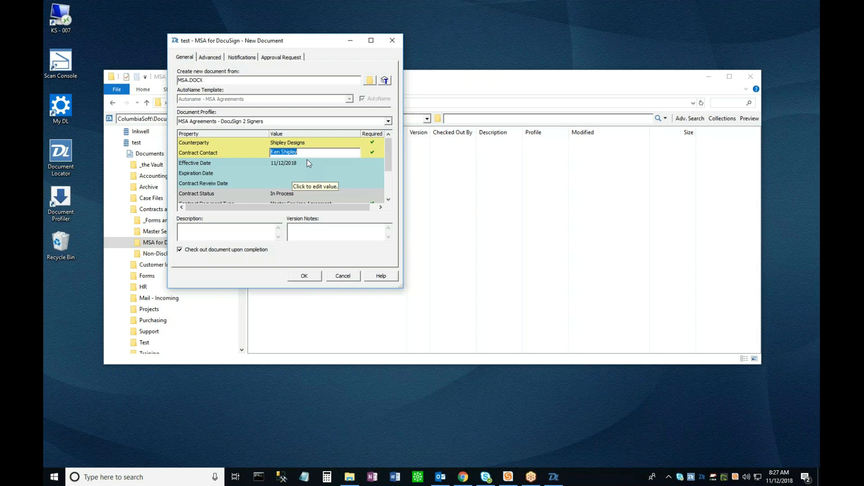
# - Pick the Effective, Expiration and Contract Review dates for 01/01/2019 to 12/31/2019
pyautogui.click(355, 163)
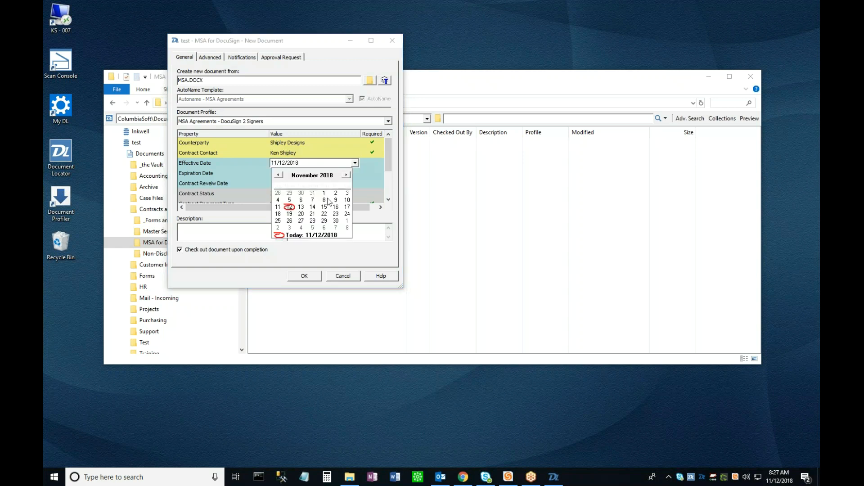
pyautogui.moveTo(323, 216)
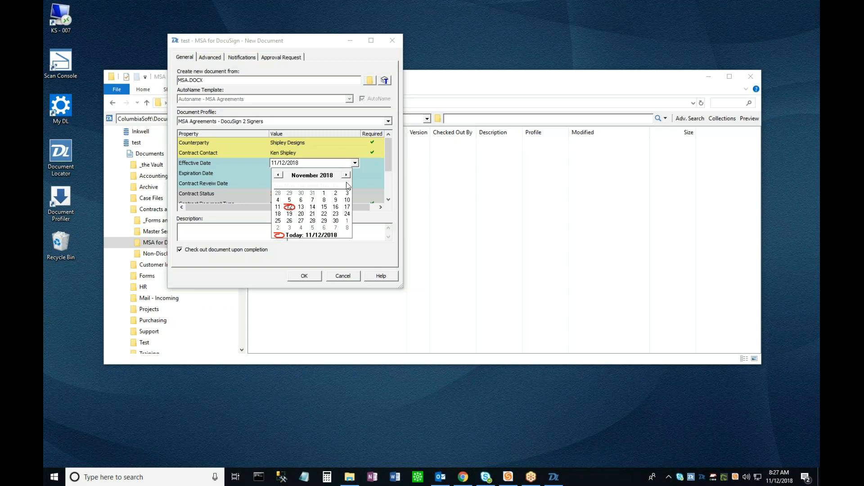
pyautogui.click(345, 175)
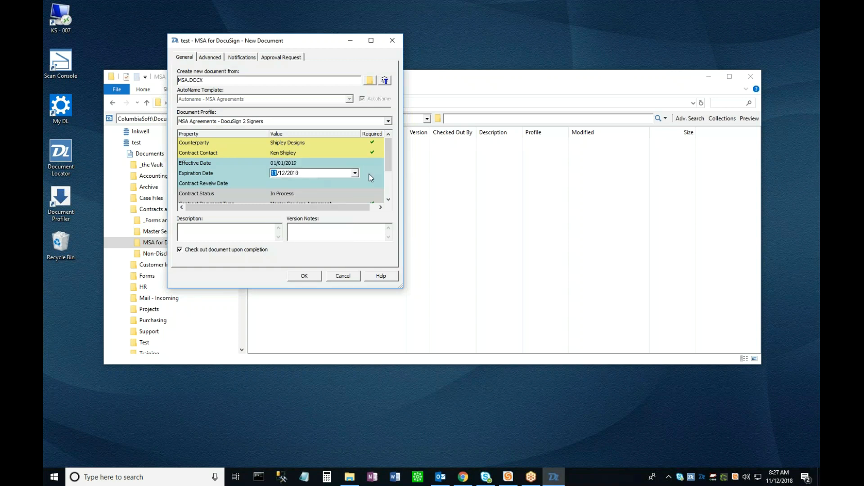
pyautogui.click(355, 173)
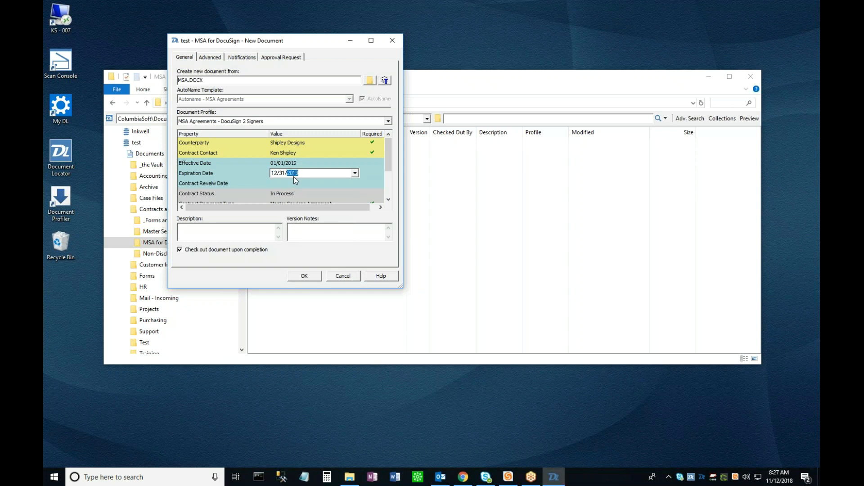
pyautogui.click(355, 183)
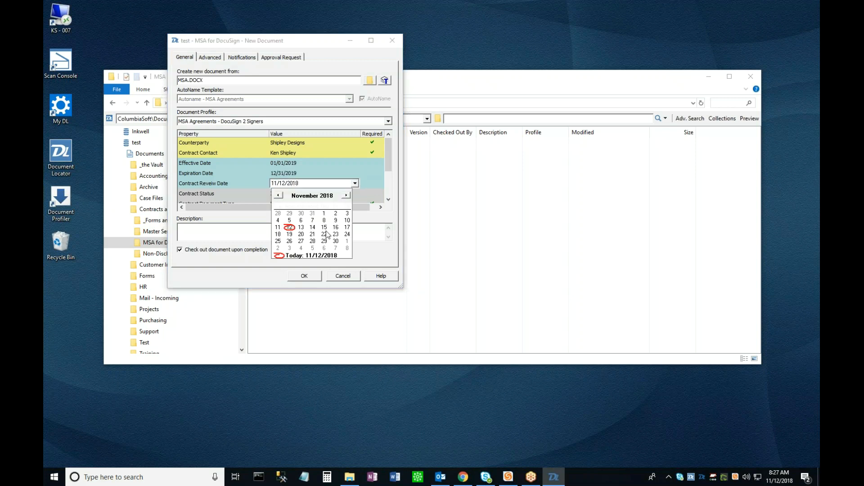
pyautogui.click(335, 241)
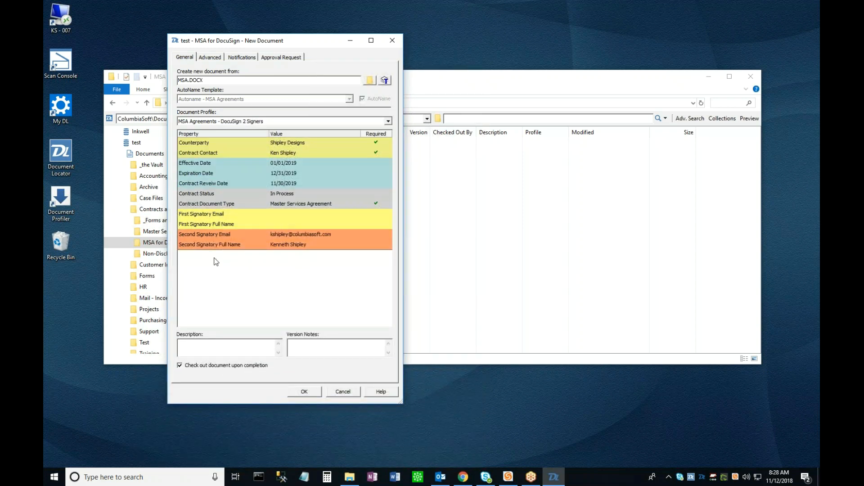
pyautogui.moveTo(260, 271)
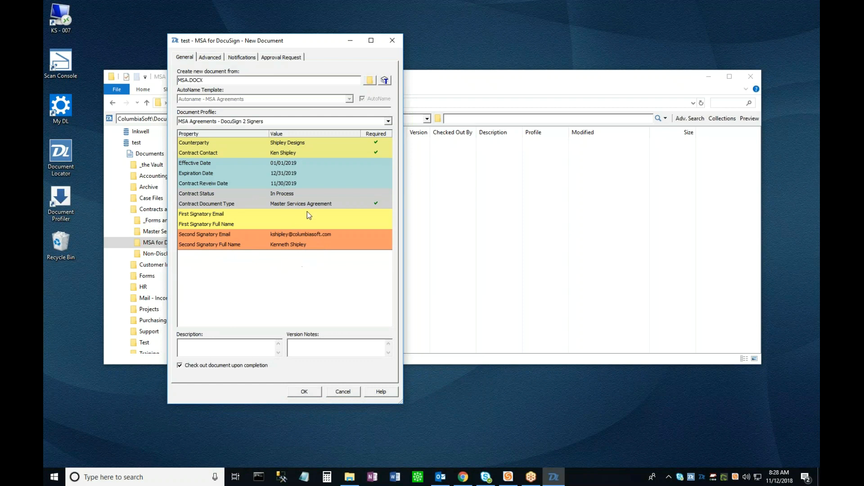
# - Fill the first signatory's email and name, and add the description 'New contract for vendor'
pyautogui.click(314, 214)
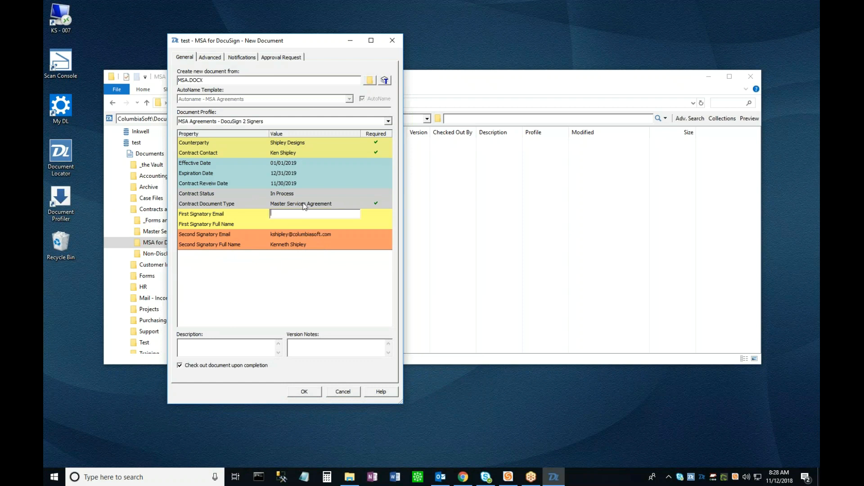
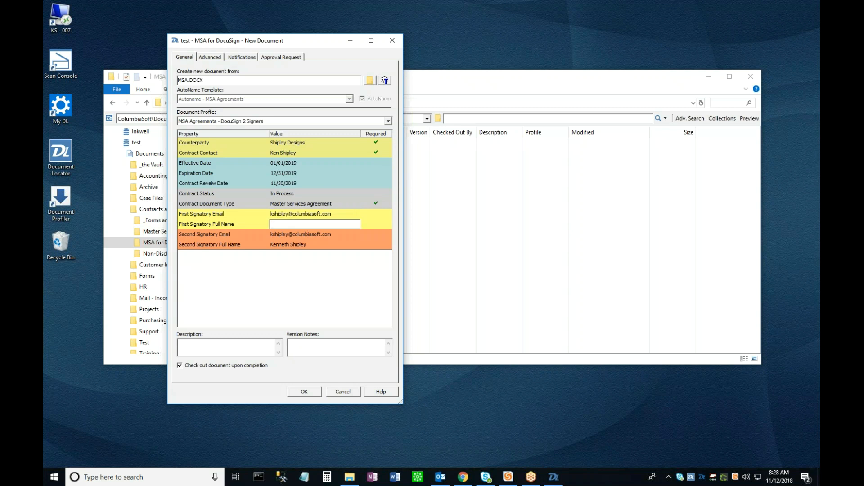
pyautogui.write('Ke')
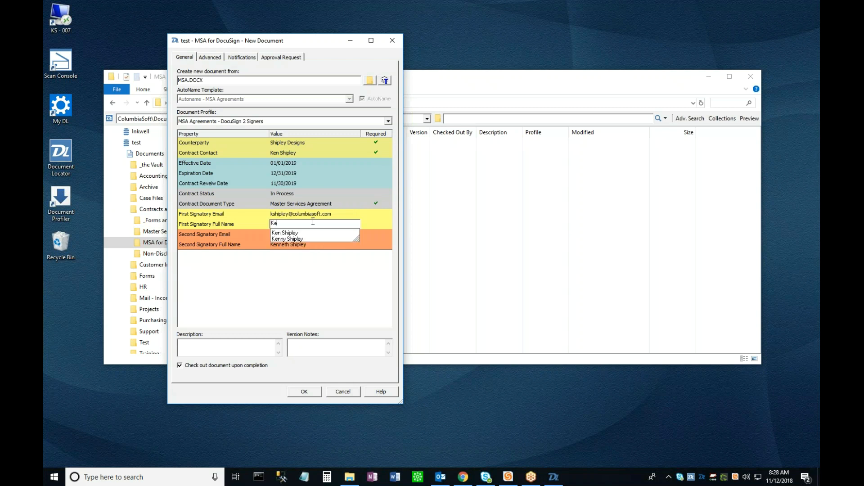
pyautogui.click(285, 233)
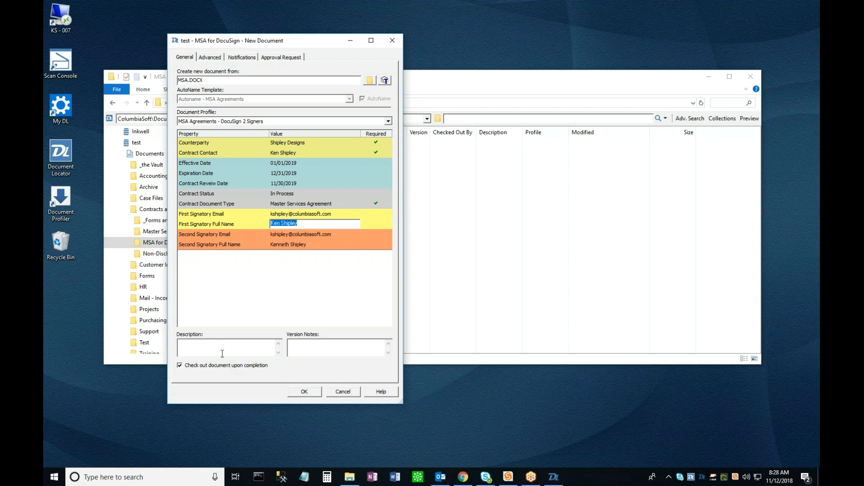
pyautogui.write('New contract for vendor')
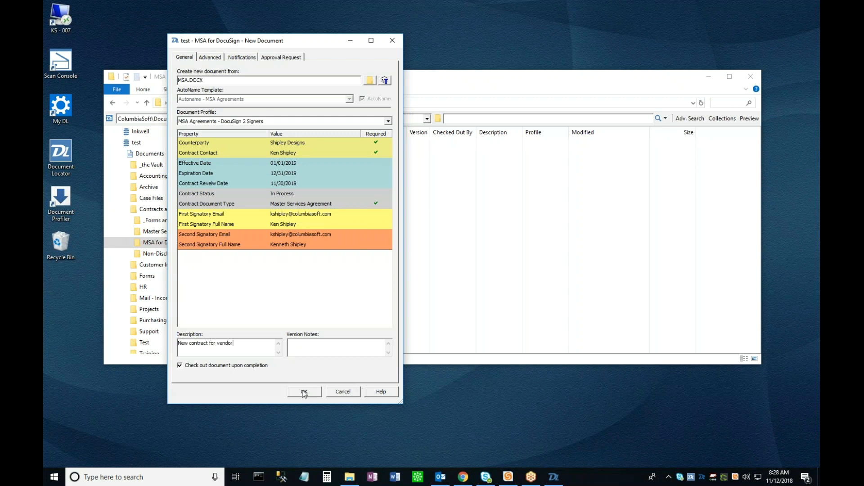
# - Create MSA-1097 Shipley Designs.DOCX, open it in Word, and scroll to the signature table
pyautogui.click(304, 393)
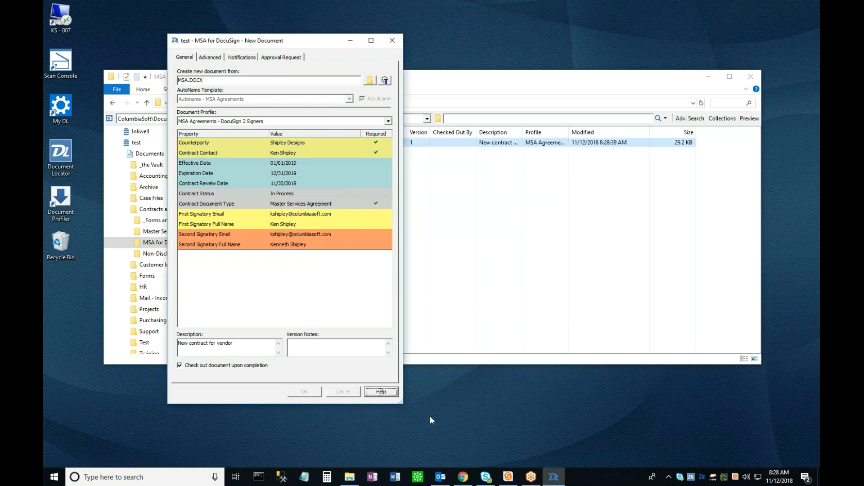
pyautogui.click(304, 391)
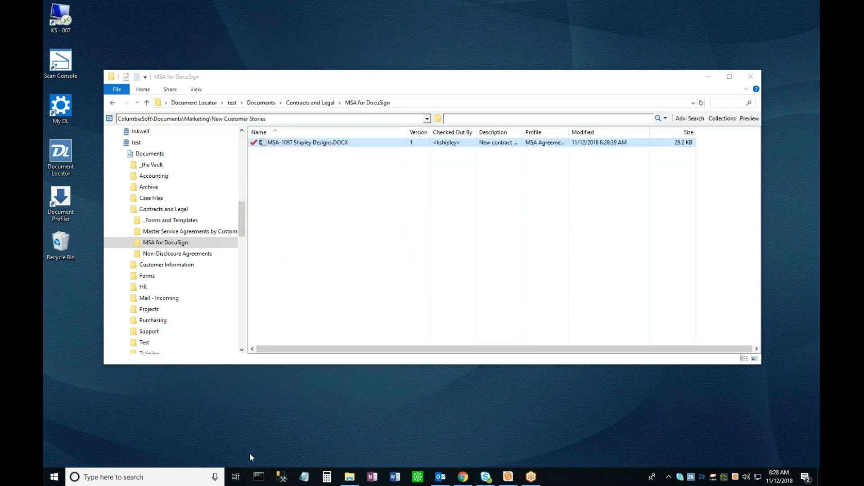
pyautogui.doubleClick(307, 142)
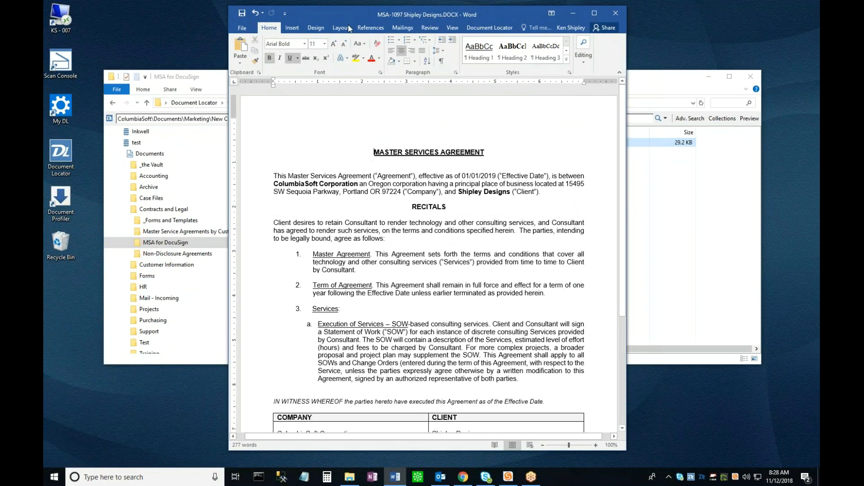
pyautogui.scroll(-3)
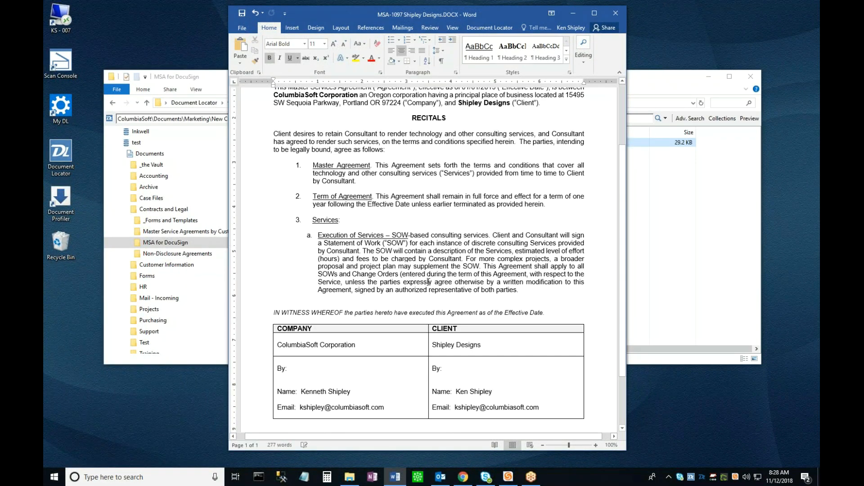
pyautogui.scroll(-3)
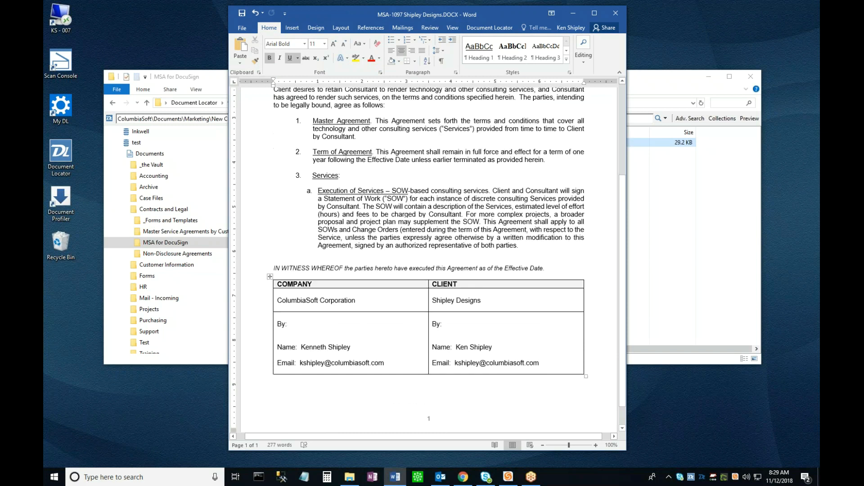
pyautogui.scroll(-3)
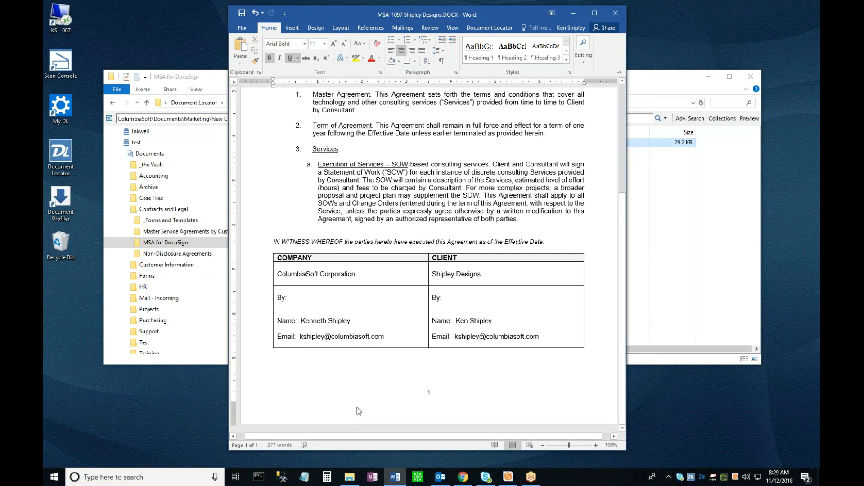
pyautogui.moveTo(358, 408)
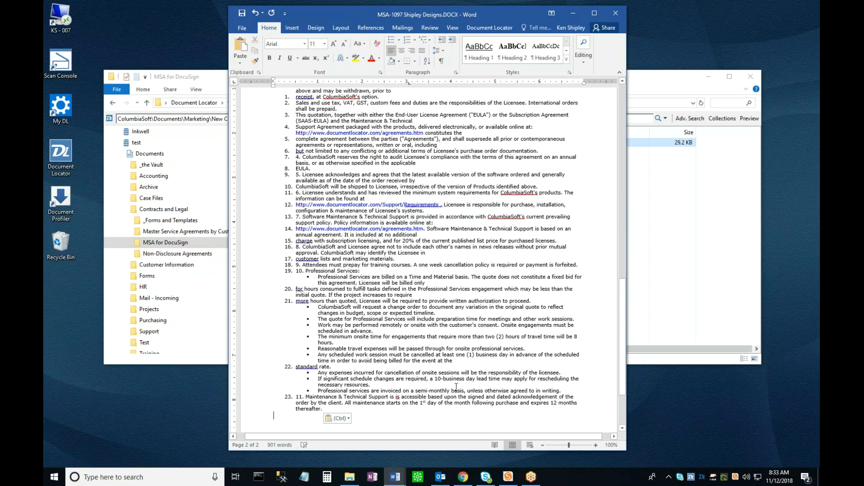
pyautogui.moveTo(624, 342)
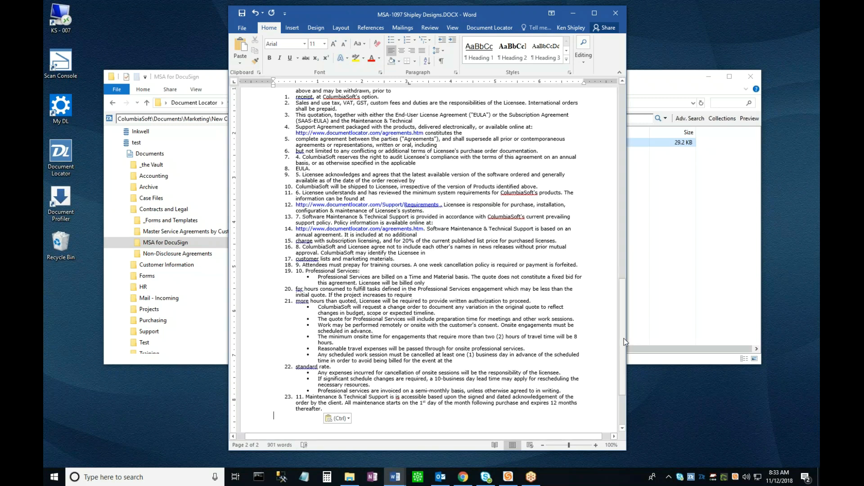
# - Scroll through the MSA's pasted second page of licensing terms and conditions
pyautogui.scroll(-3)
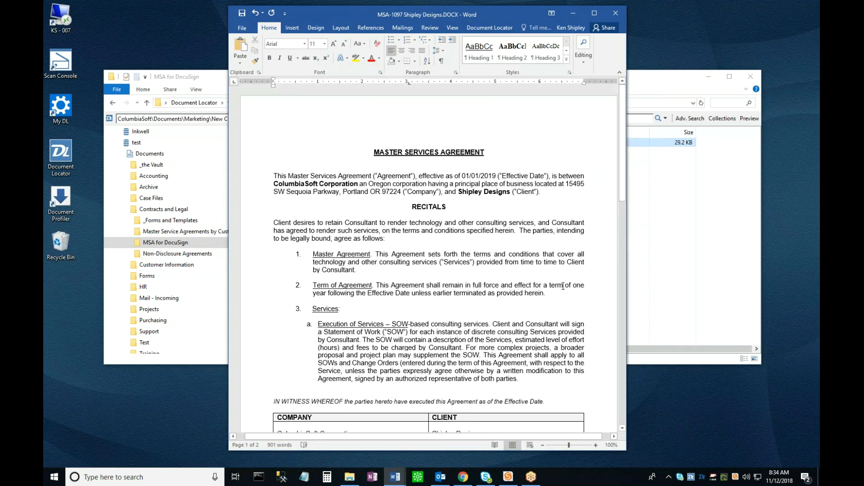
pyautogui.scroll(-3)
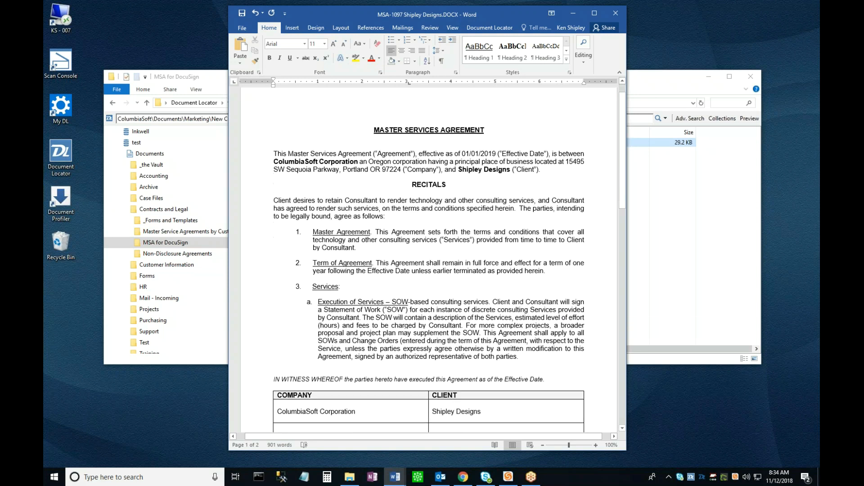
pyautogui.scroll(-3)
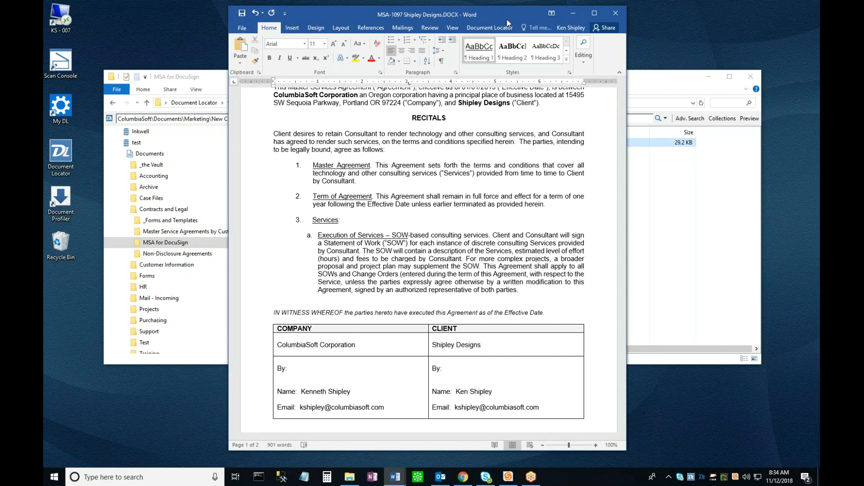
# - Close and check in the MSA from Word with Create PDF version enabled
pyautogui.click(488, 28)
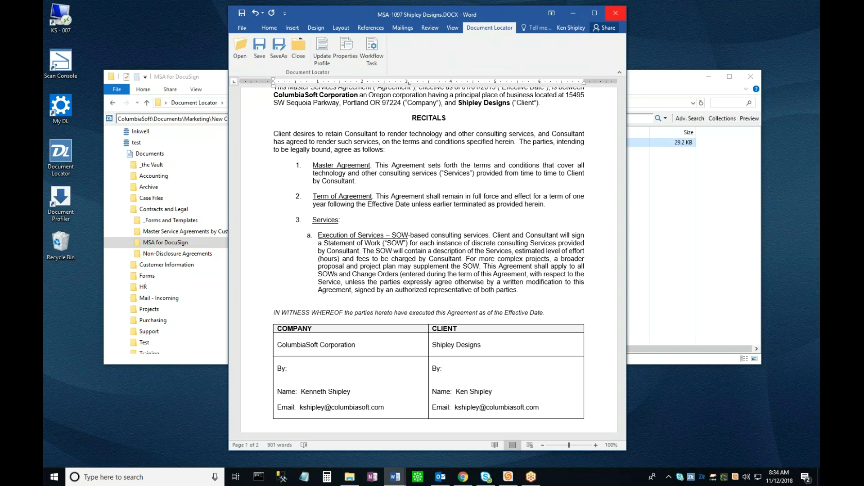
pyautogui.click(615, 12)
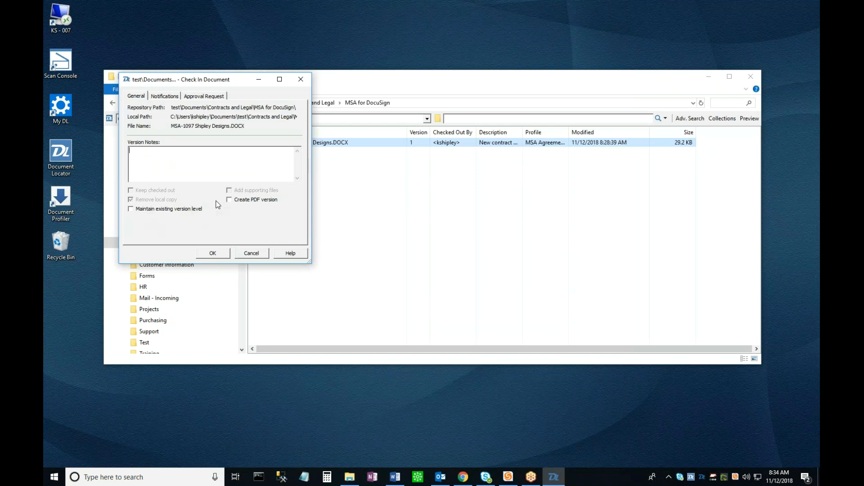
pyautogui.click(229, 200)
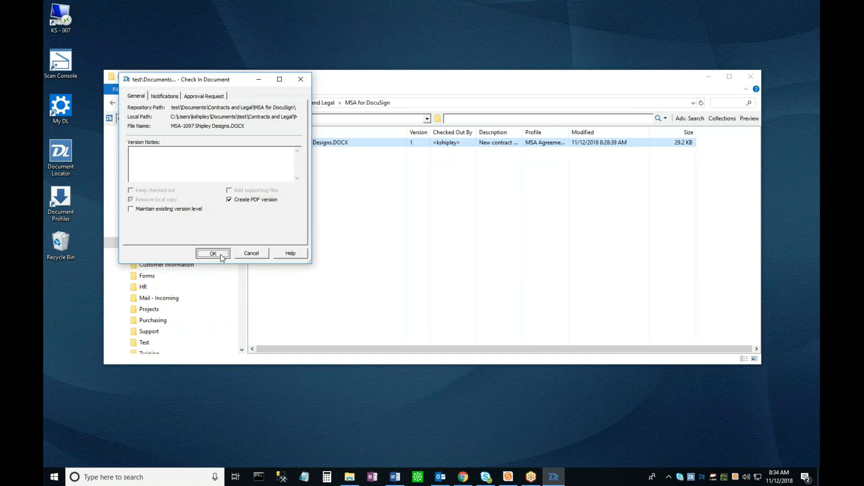
pyautogui.click(212, 253)
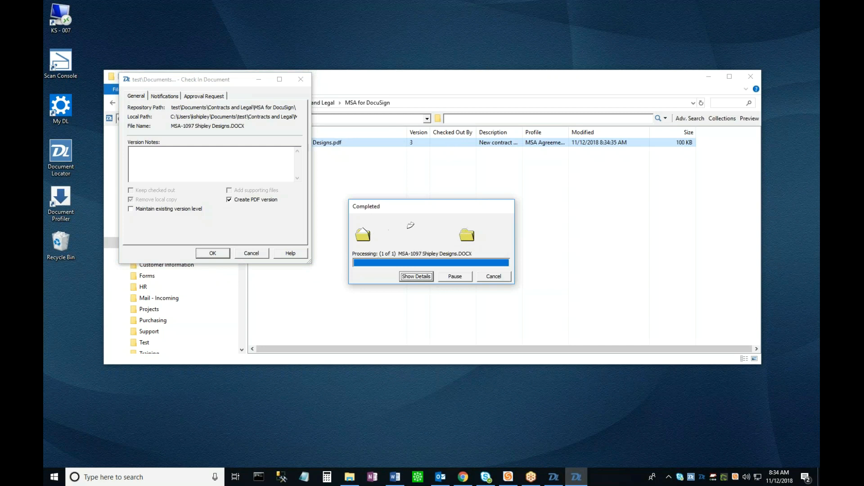
pyautogui.click(212, 253)
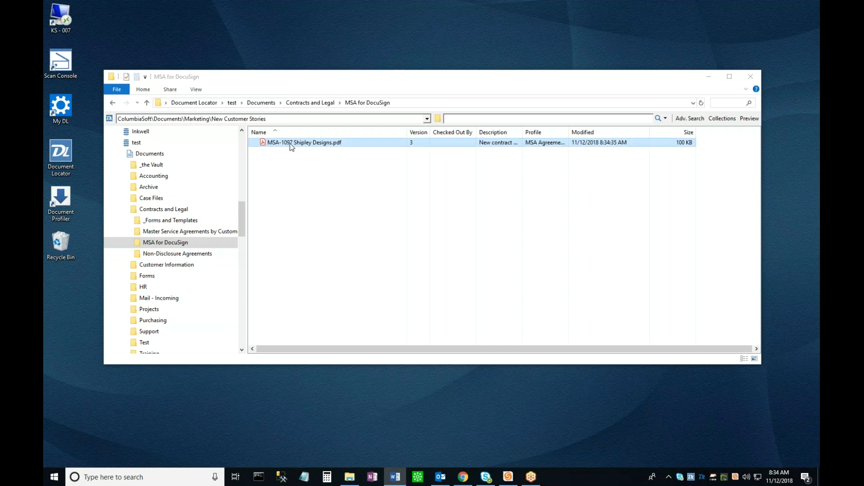
# - Request the Multi-Signer MSA for DocuSign workflow on MSA-1097 Shipley Designs.pdf
pyautogui.rightClick(303, 142)
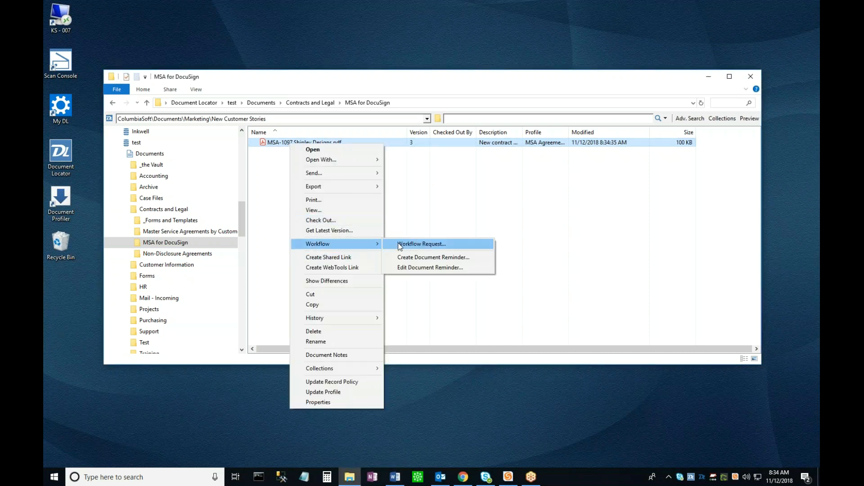
pyautogui.click(421, 244)
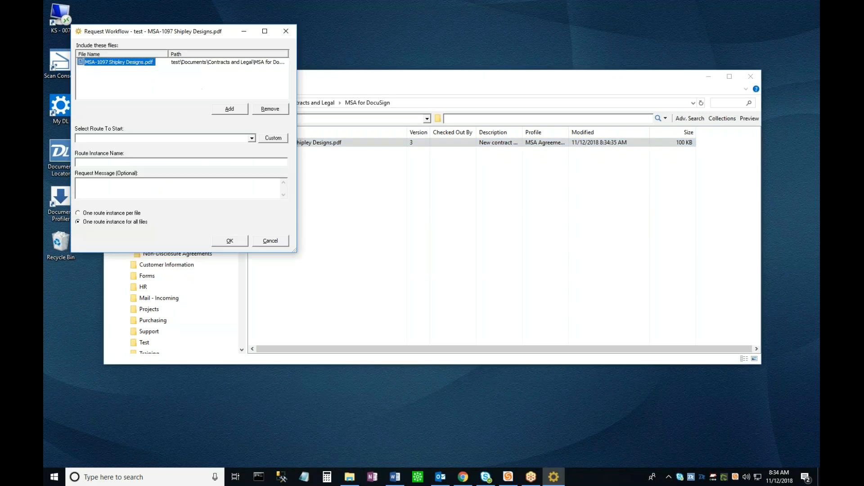
pyautogui.click(252, 138)
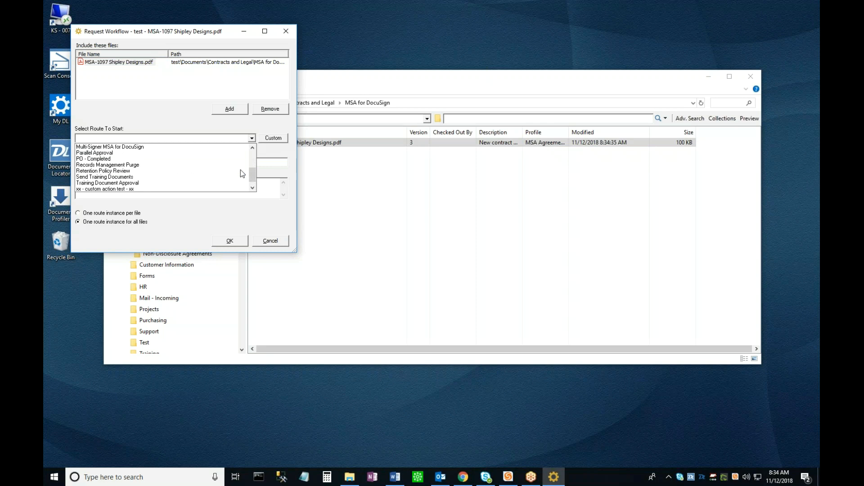
pyautogui.click(110, 147)
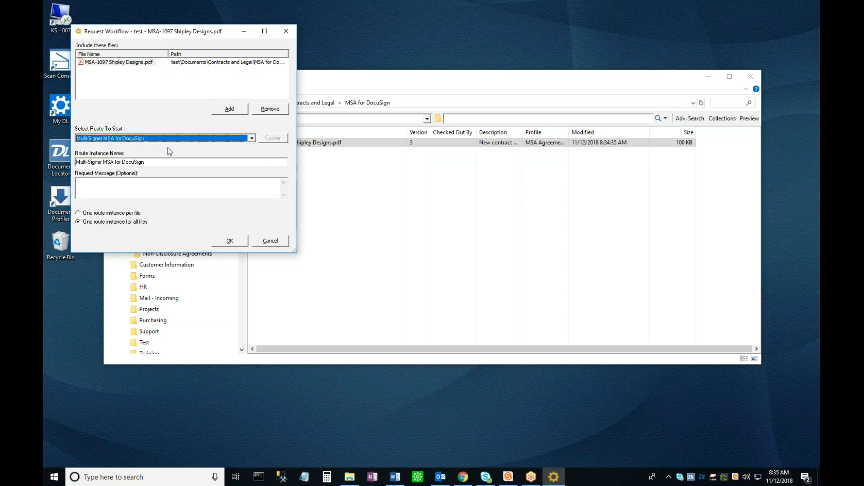
pyautogui.click(230, 241)
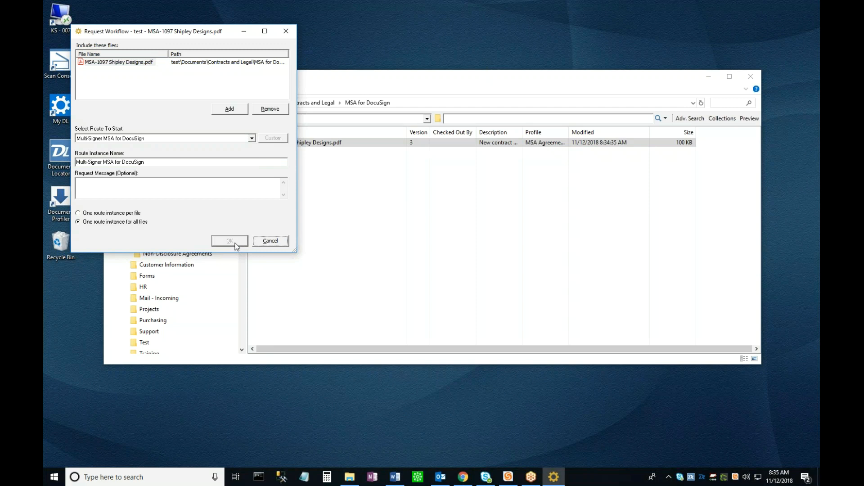
pyautogui.click(230, 241)
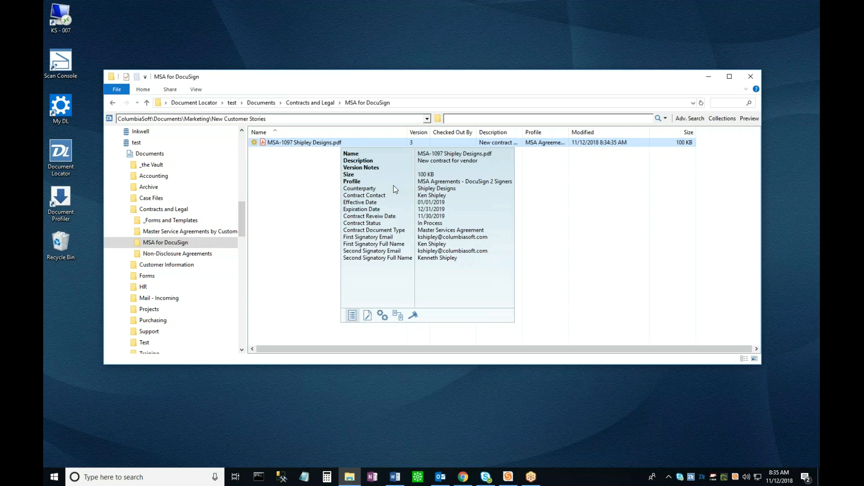
# - Open the DocuSign email and load the Shipley Designs MSA review page
pyautogui.click(383, 315)
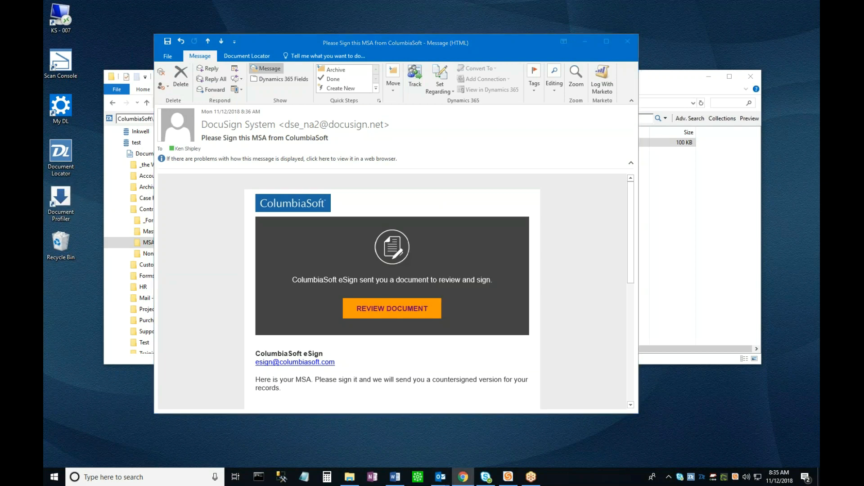
pyautogui.click(391, 308)
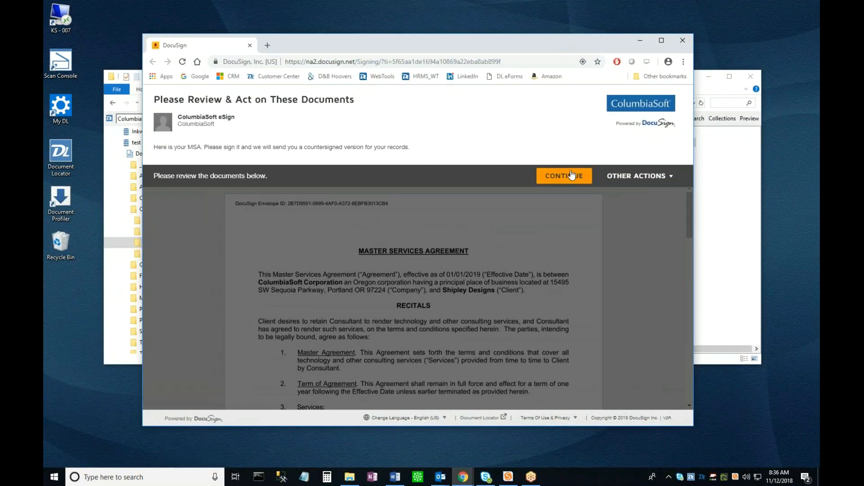
pyautogui.click(563, 175)
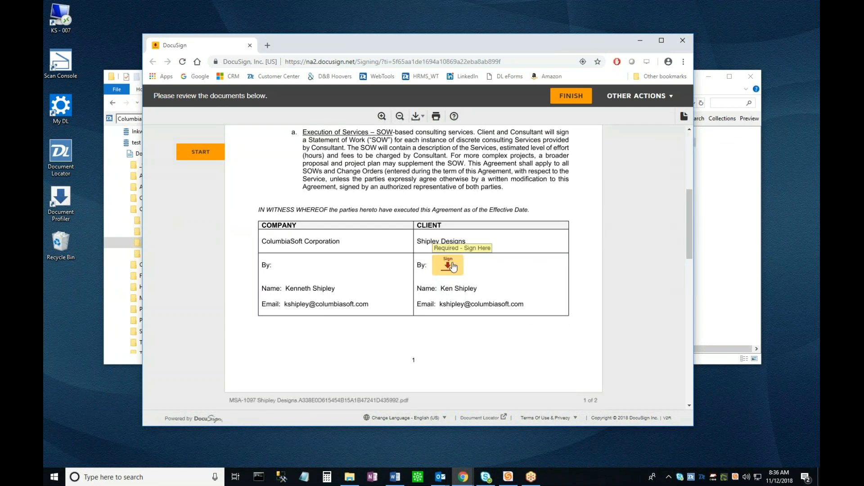
pyautogui.click(447, 264)
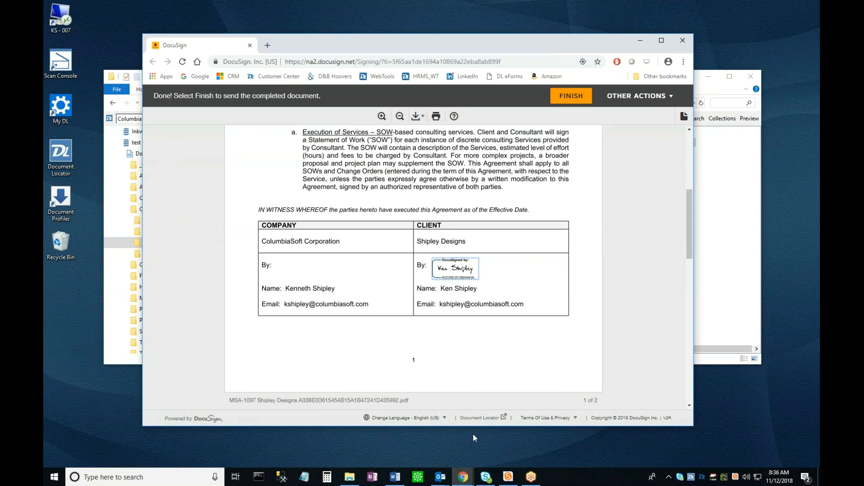
pyautogui.click(572, 95)
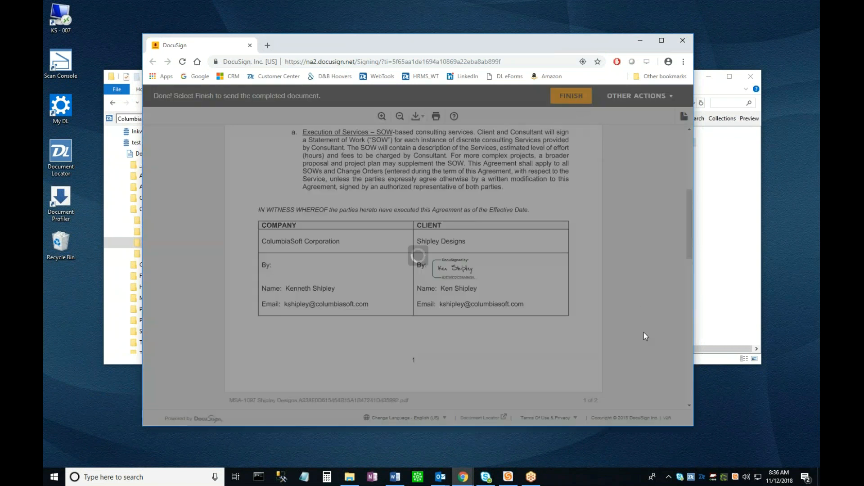
pyautogui.click(571, 96)
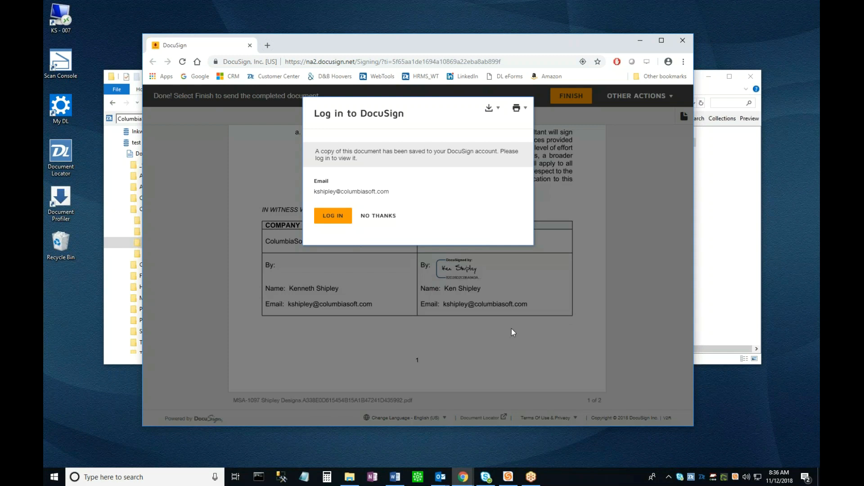
pyautogui.moveTo(513, 329)
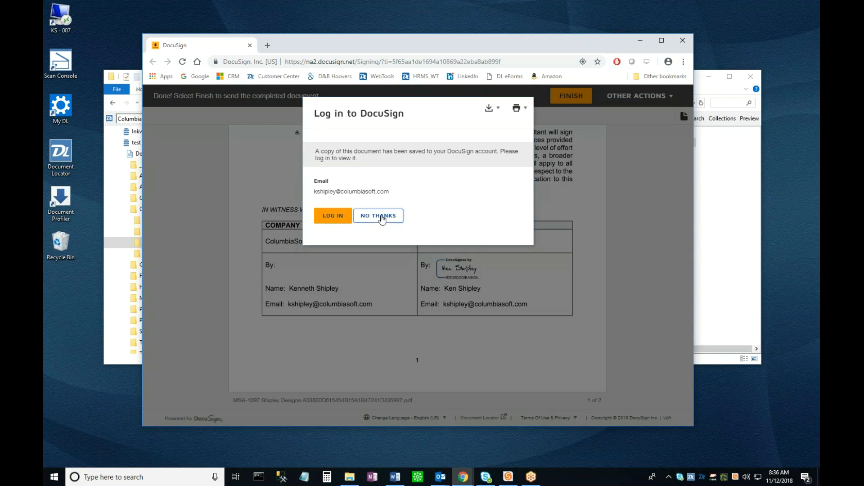
pyautogui.click(378, 215)
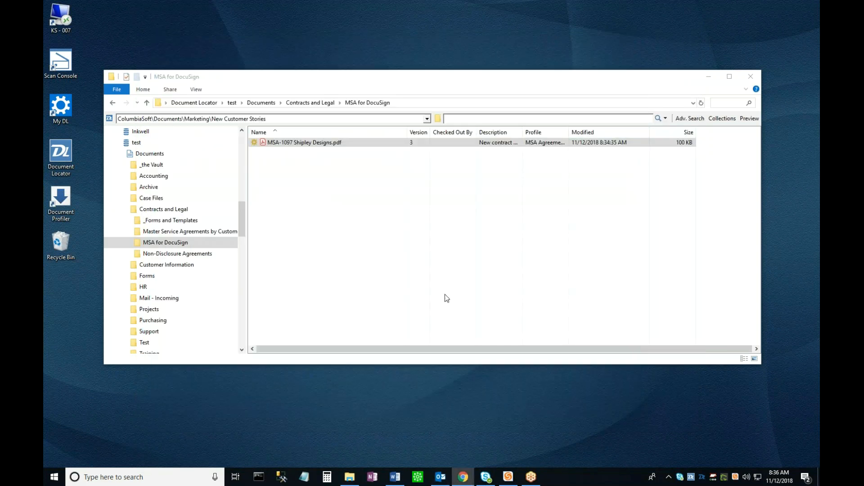
pyautogui.moveTo(310, 267)
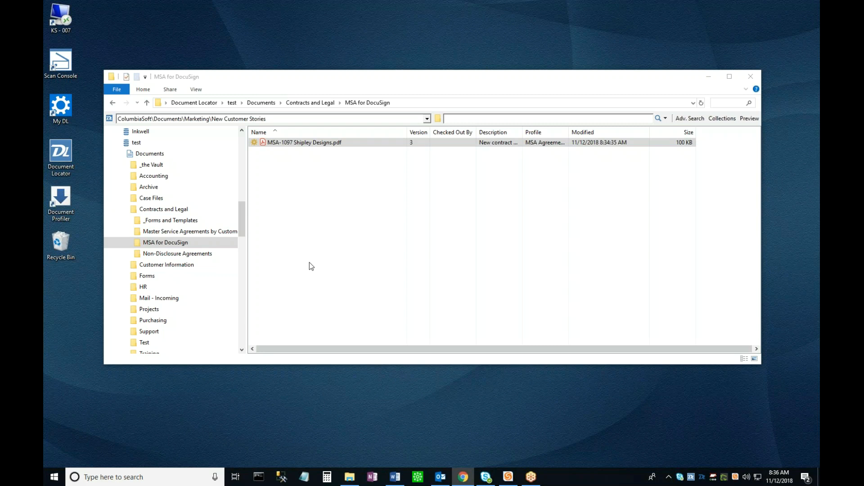
pyautogui.moveTo(317, 263)
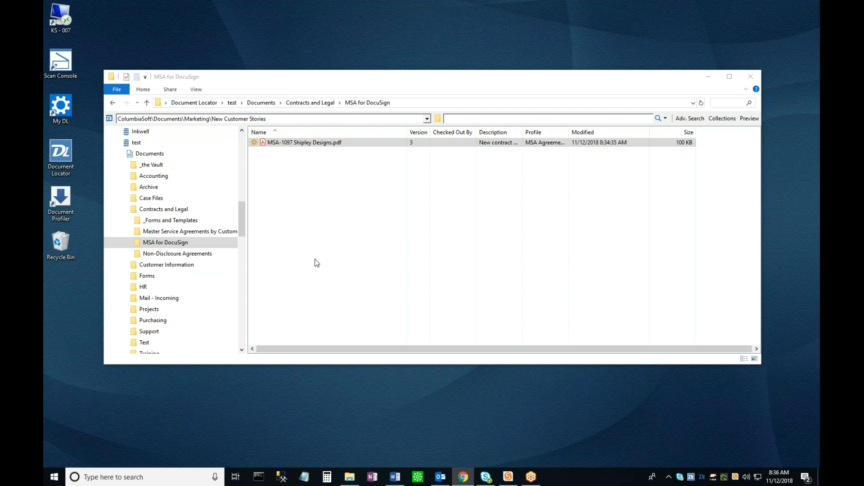
pyautogui.moveTo(290, 249)
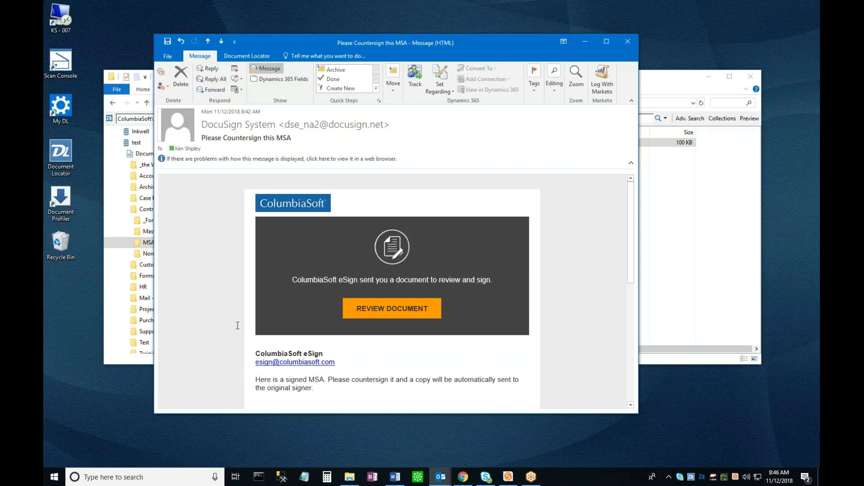
pyautogui.moveTo(234, 321)
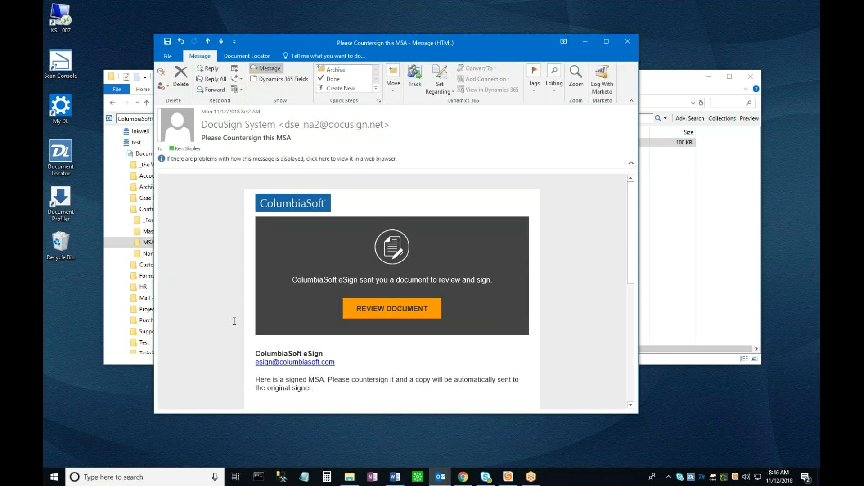
pyautogui.moveTo(236, 313)
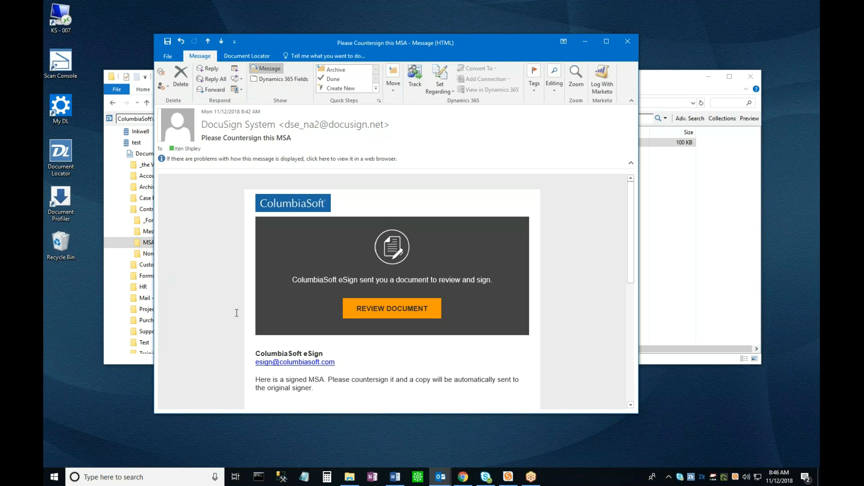
pyautogui.moveTo(245, 306)
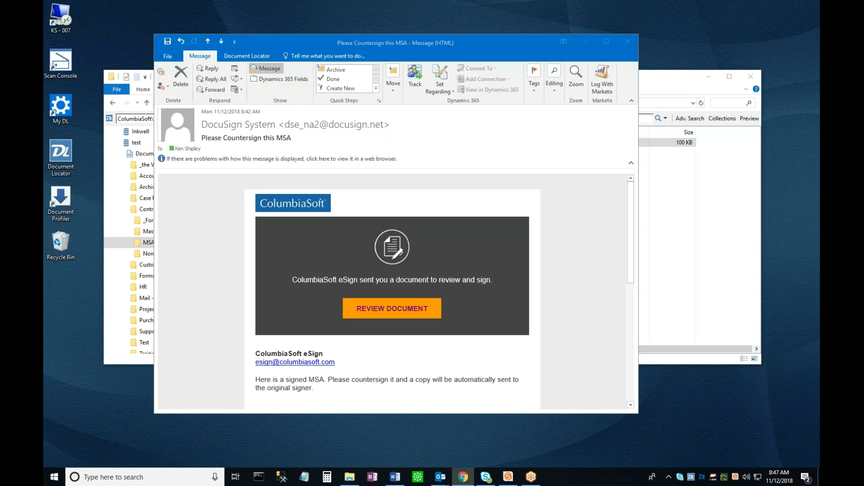
# - Open the MSA in DocuSign from the 'Please Countersign this MSA' email's Review Document button
pyautogui.click(392, 308)
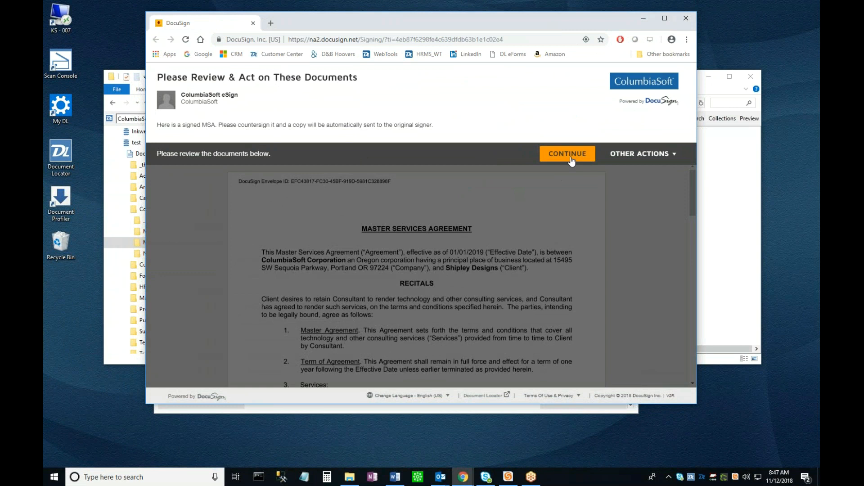
# - Countersign the company box with the saved signature, finish signing, and close the browser
pyautogui.click(567, 153)
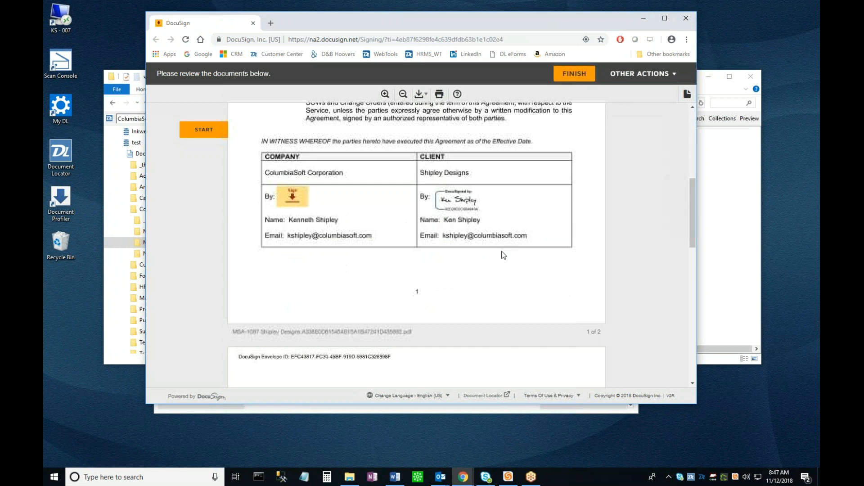
pyautogui.click(293, 196)
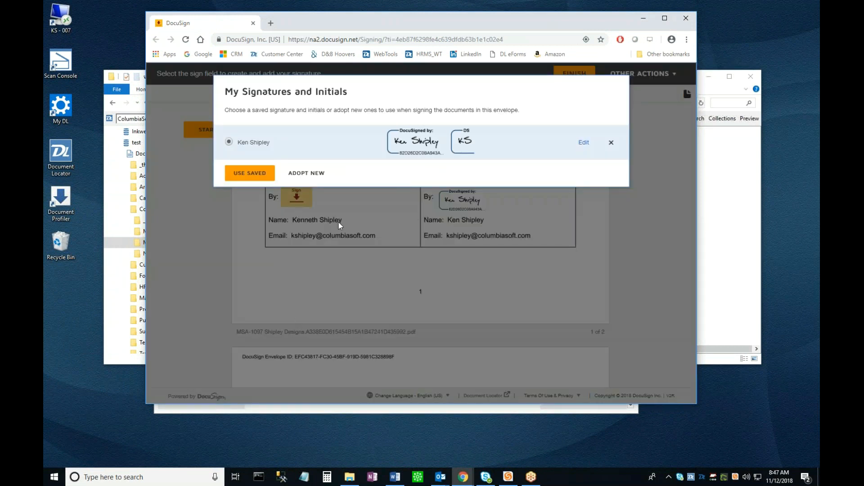
pyautogui.click(249, 172)
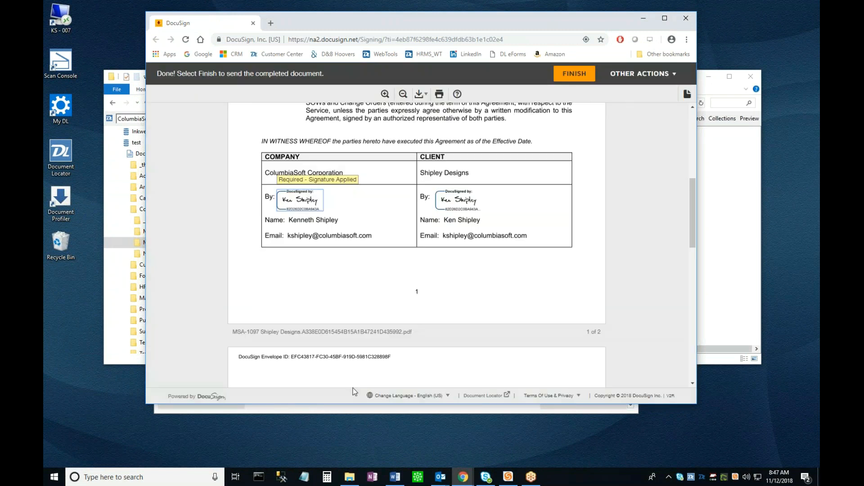
pyautogui.scroll(-3)
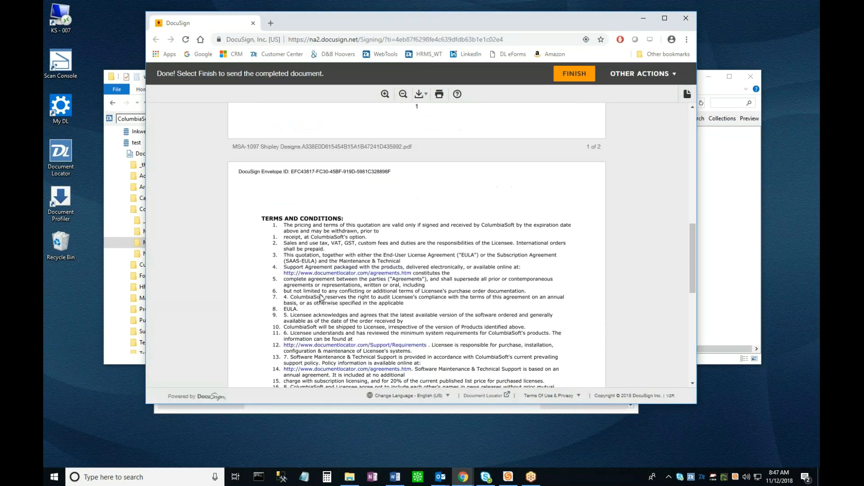
pyautogui.scroll(-3)
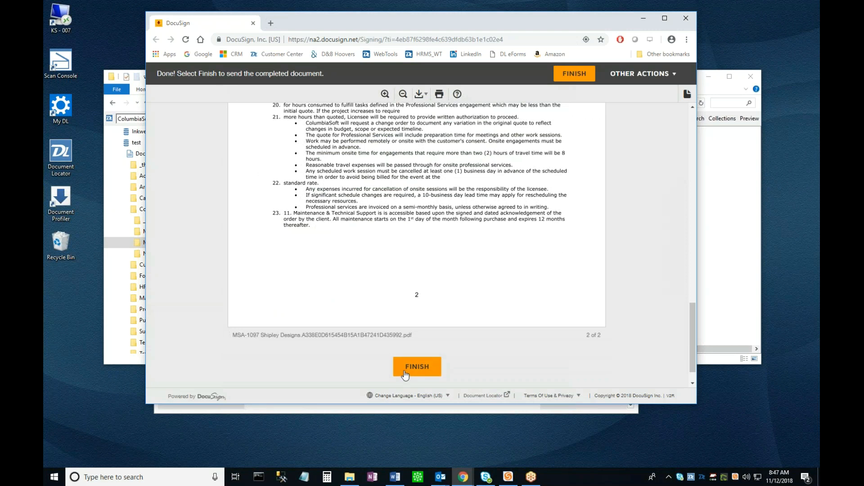
pyautogui.click(417, 367)
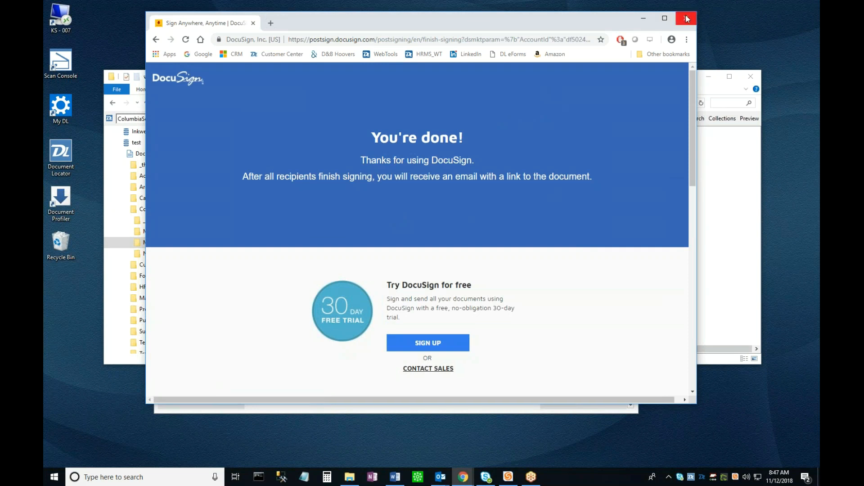
pyautogui.click(686, 18)
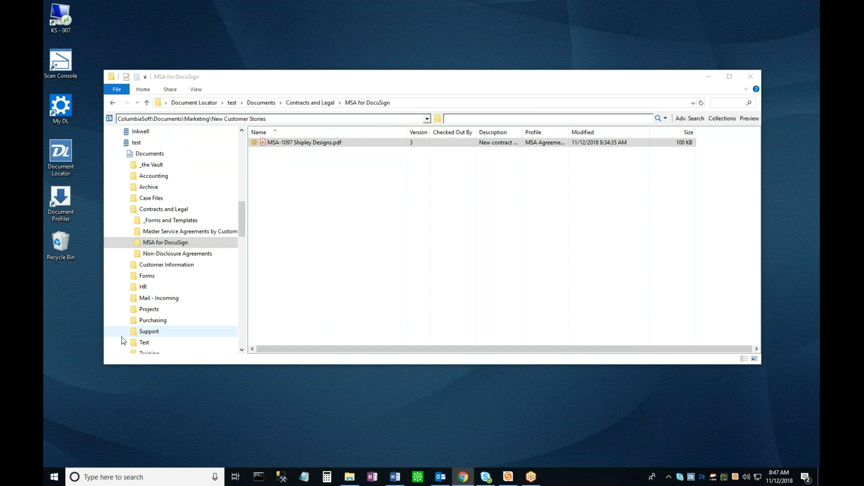
pyautogui.moveTo(255, 413)
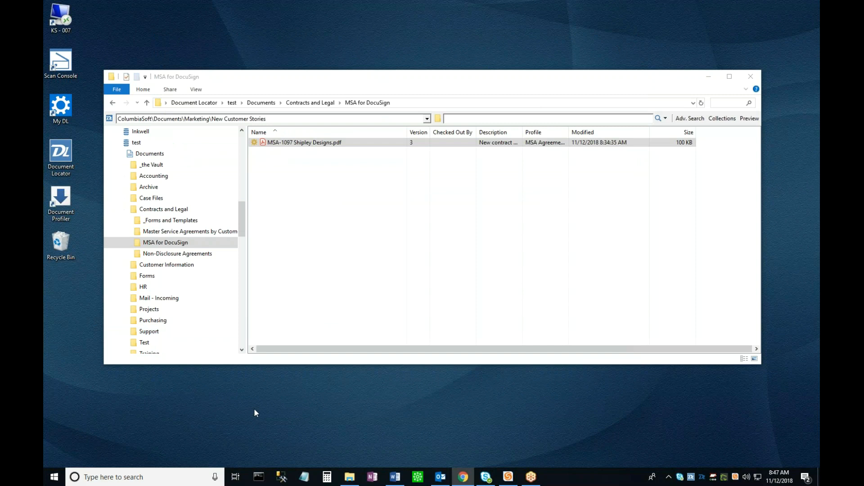
pyautogui.moveTo(265, 320)
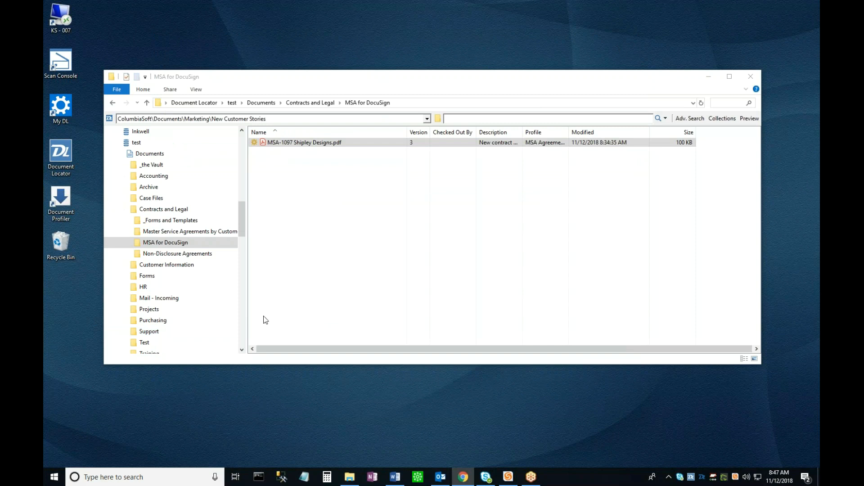
pyautogui.moveTo(219, 425)
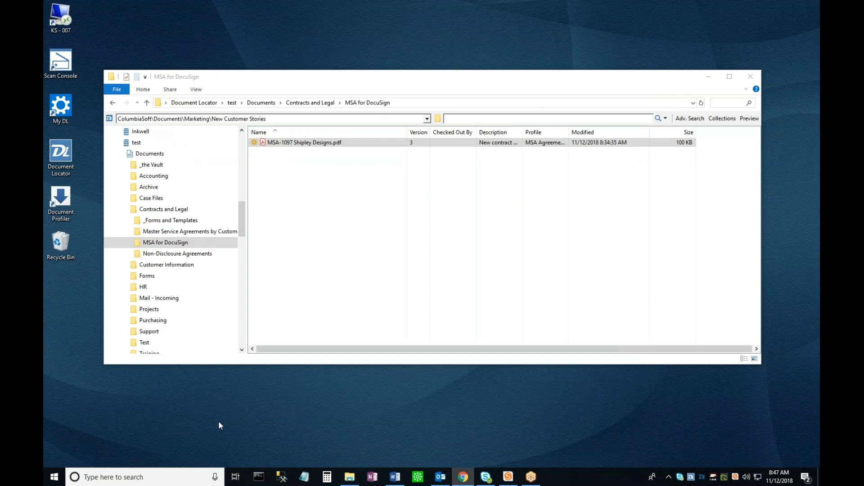
pyautogui.moveTo(221, 422)
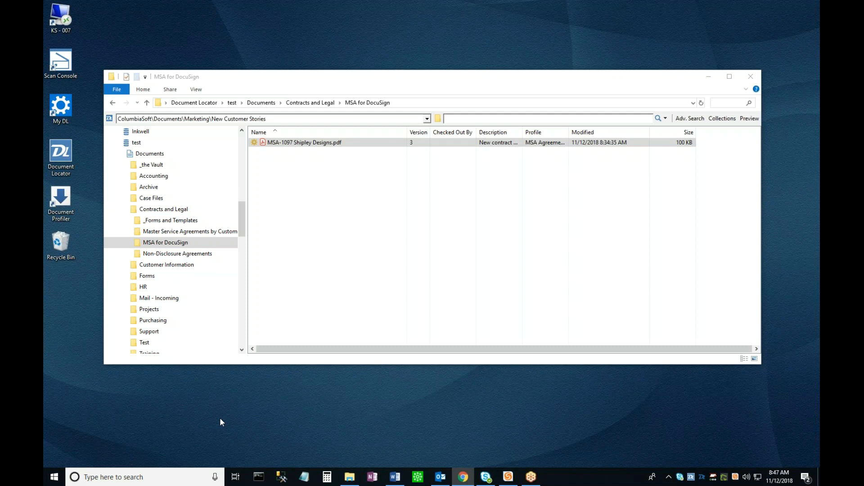
pyautogui.moveTo(214, 421)
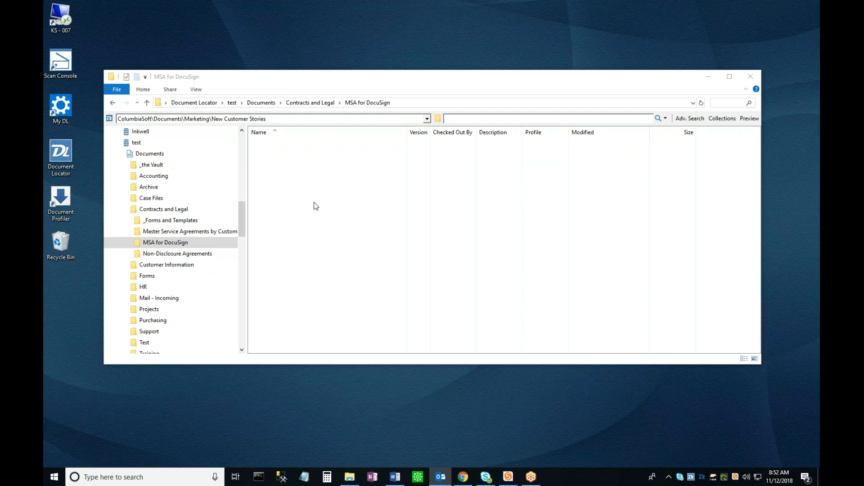
pyautogui.moveTo(312, 209)
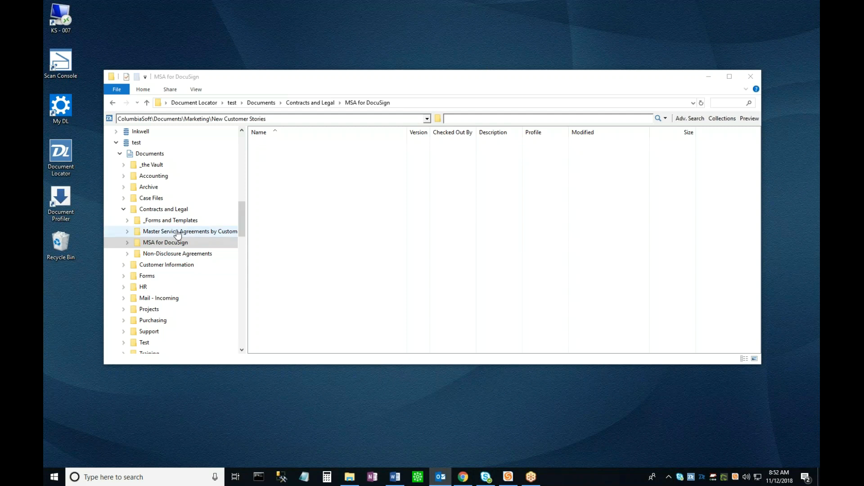
# - Browse Master Service Agreements by Customer into the S group toward Shipley Designs
pyautogui.click(190, 231)
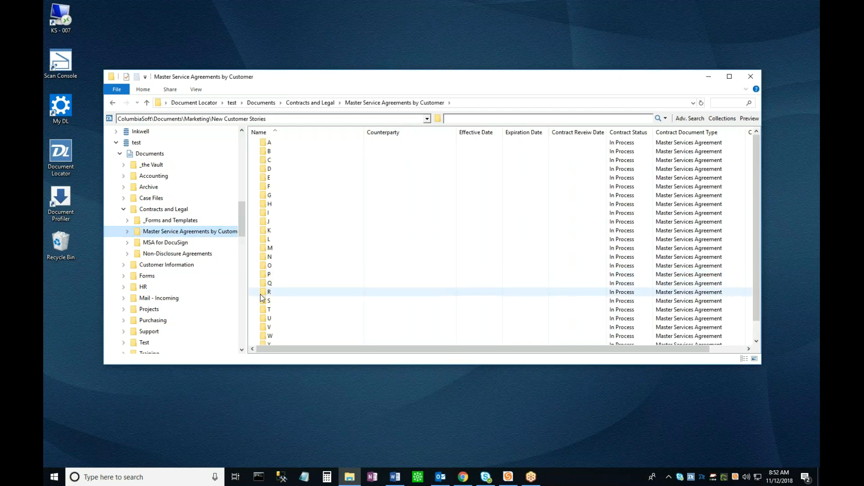
pyautogui.doubleClick(270, 300)
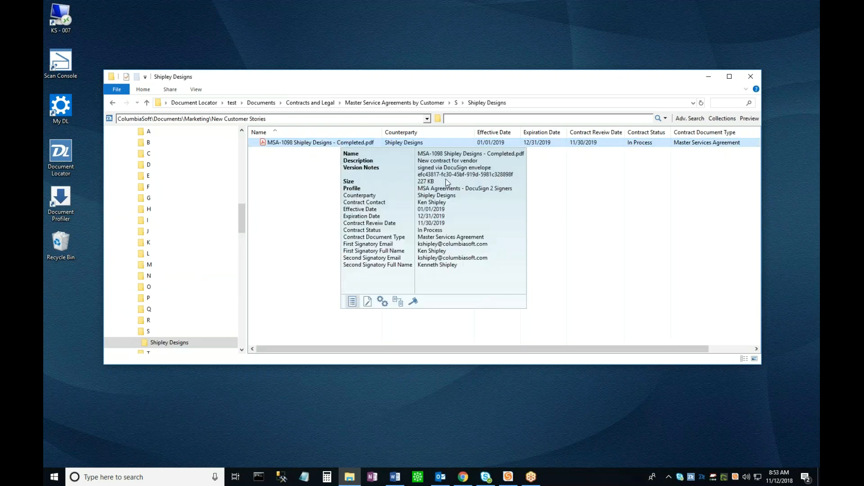
pyautogui.moveTo(472, 180)
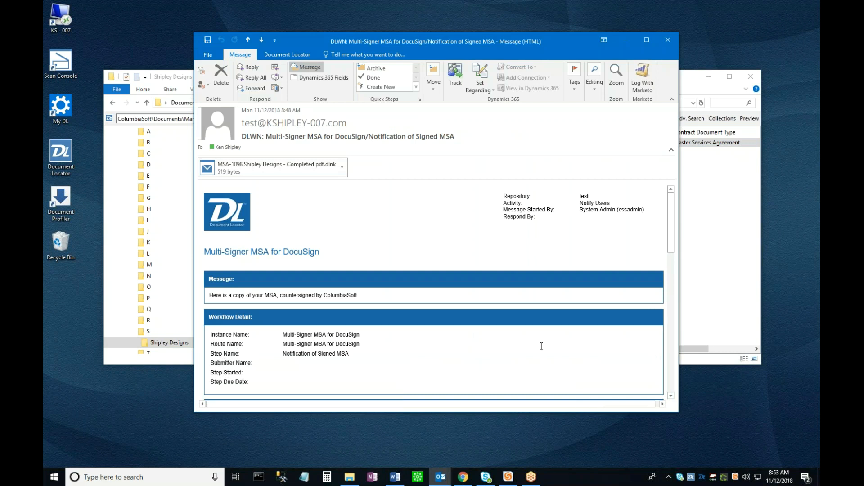
pyautogui.moveTo(479, 232)
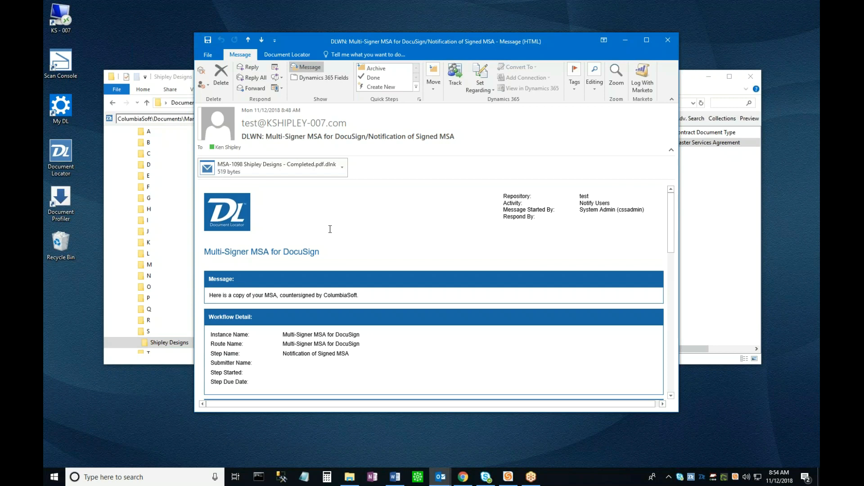
pyautogui.moveTo(364, 219)
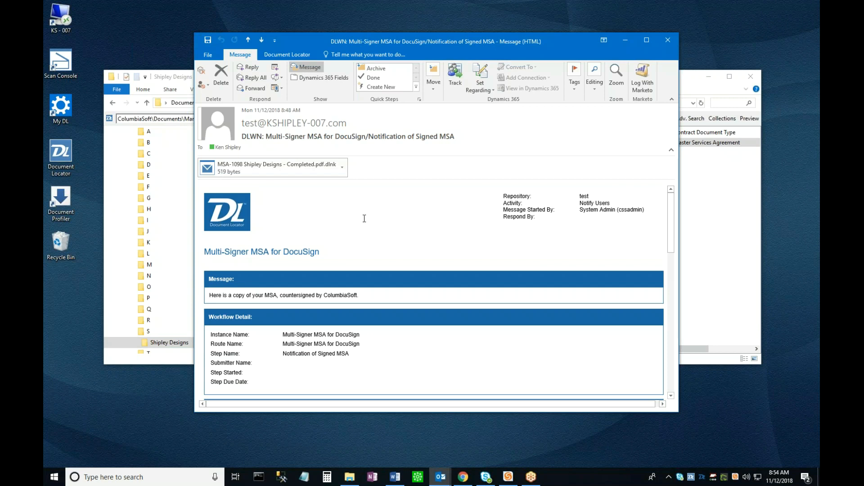
# - Open the completed Shipley Designs MSA's .dlnk attachment in Acrobat Reader
pyautogui.click(272, 167)
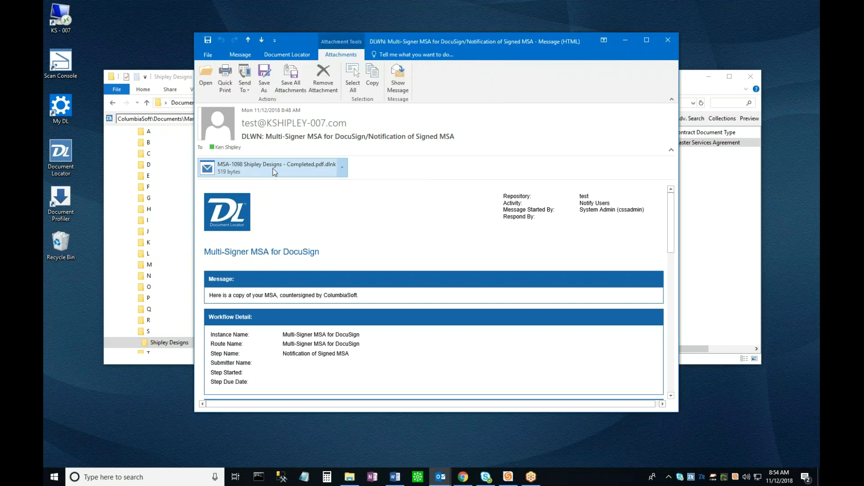
pyautogui.doubleClick(274, 167)
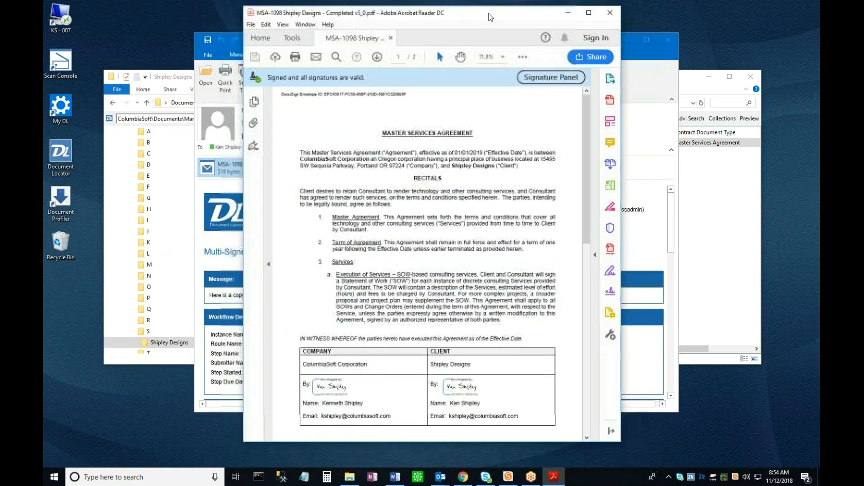